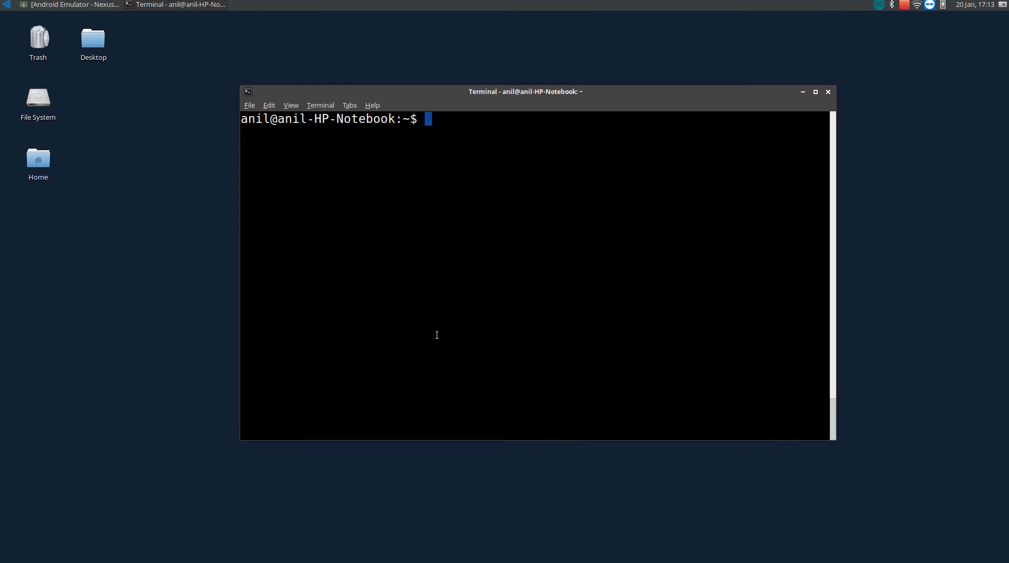
Step: Run 'ionic start myApp' so the CLI lists the starter templates
text(ionic)
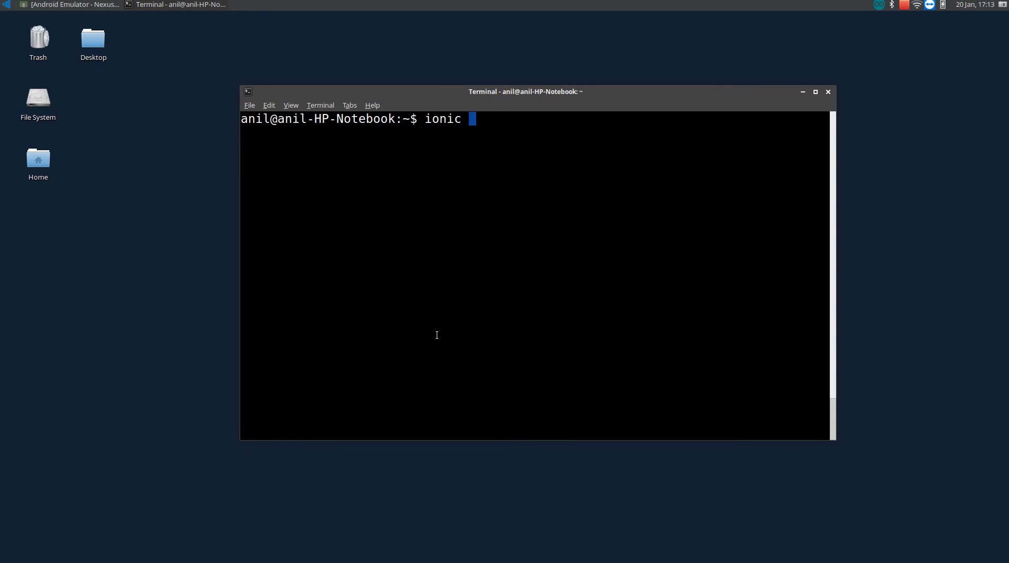
text(start)
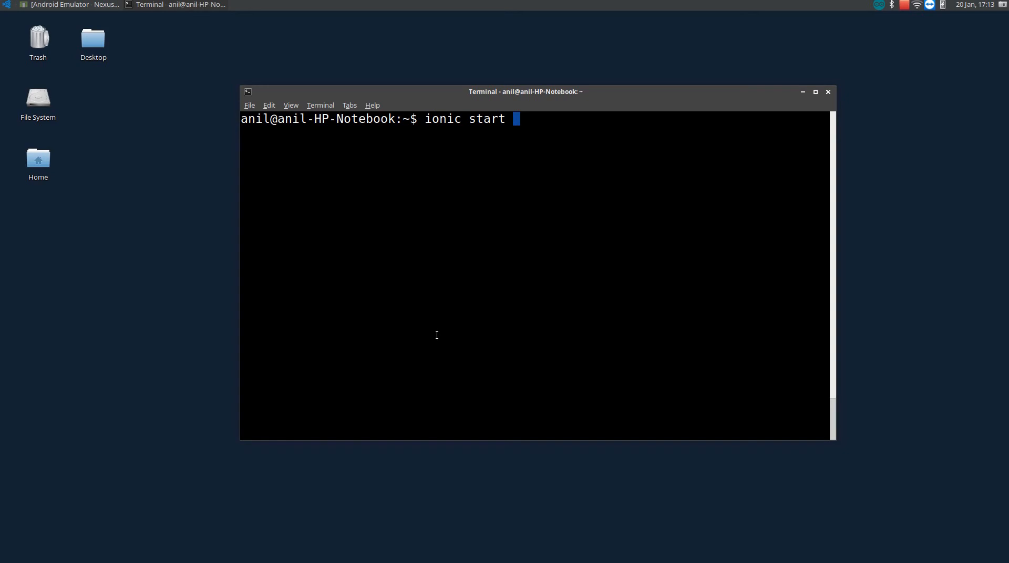
text(my)
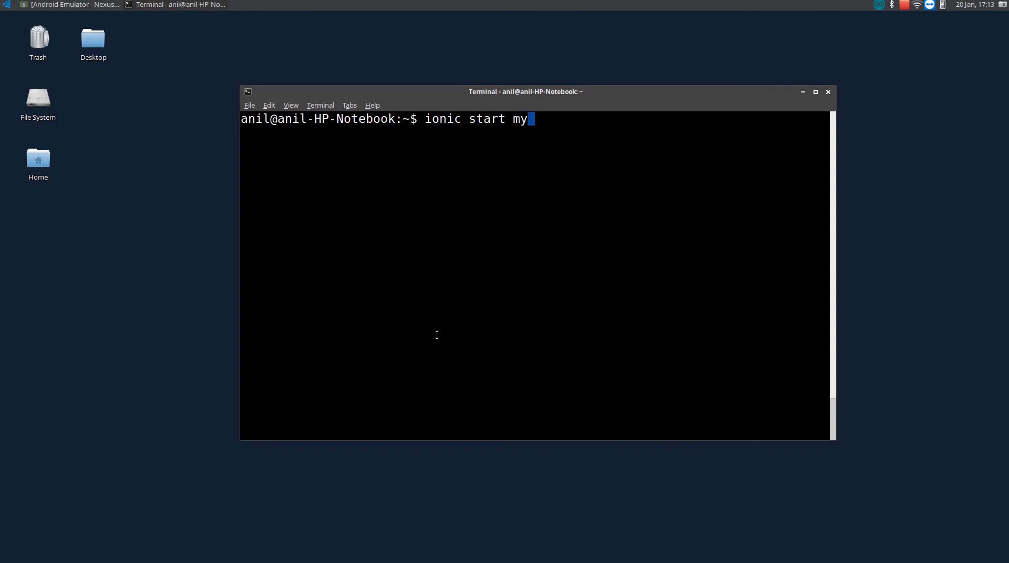
text(App)
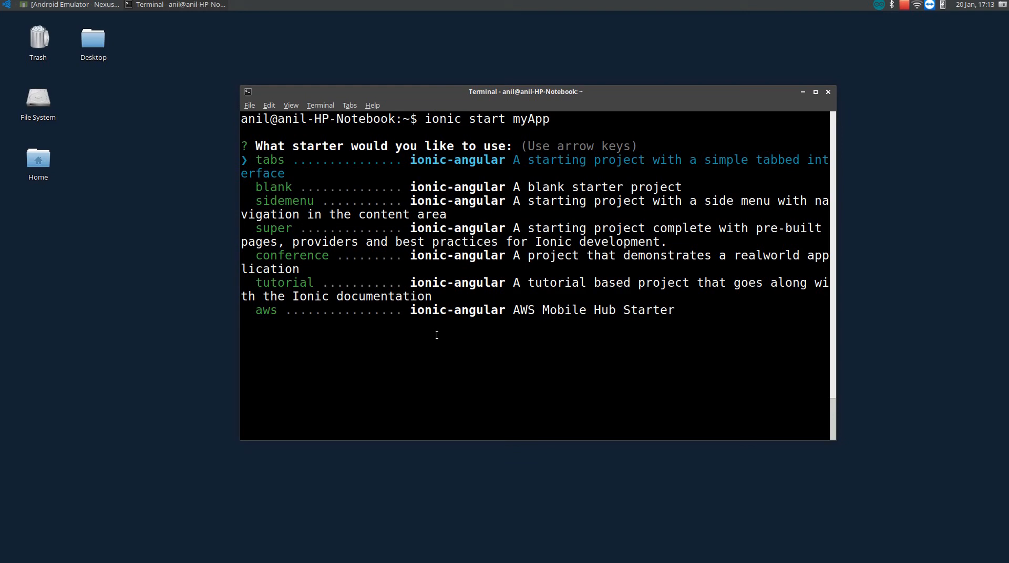
Step: Create myApp from the blank starter with Cordova enabled and Ionic Pro SDK declined
key(Down)
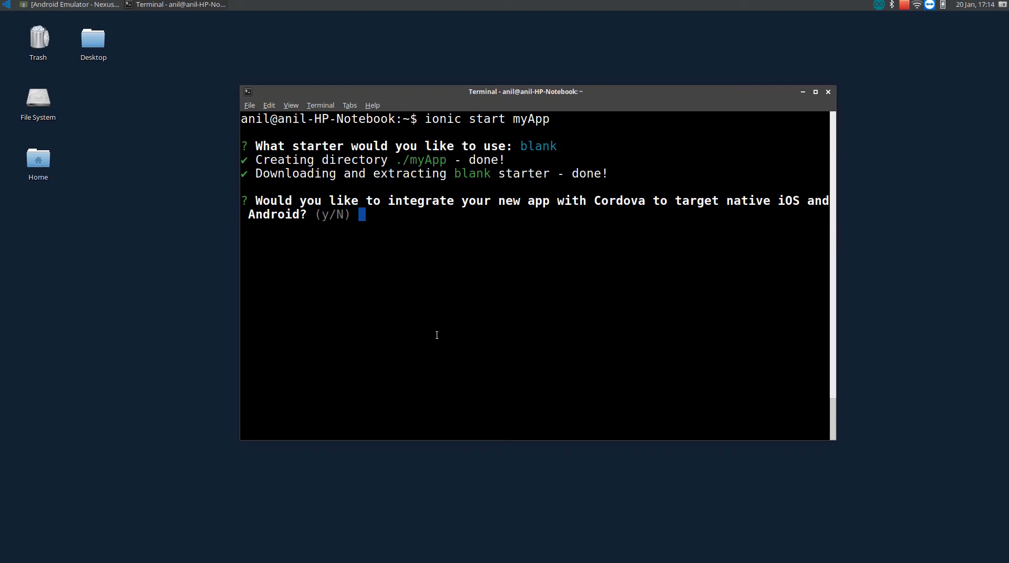
text(y)
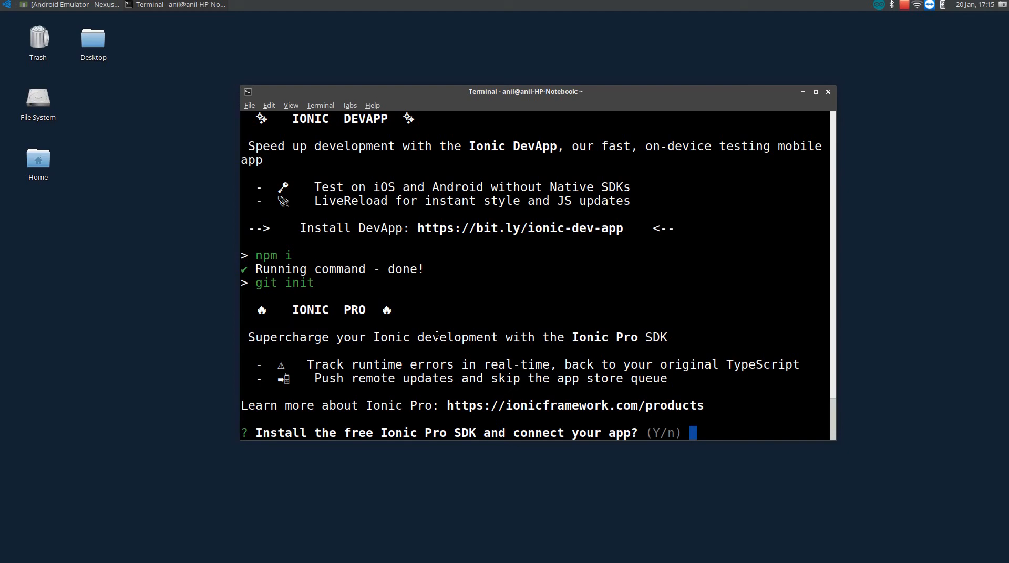
text(n)
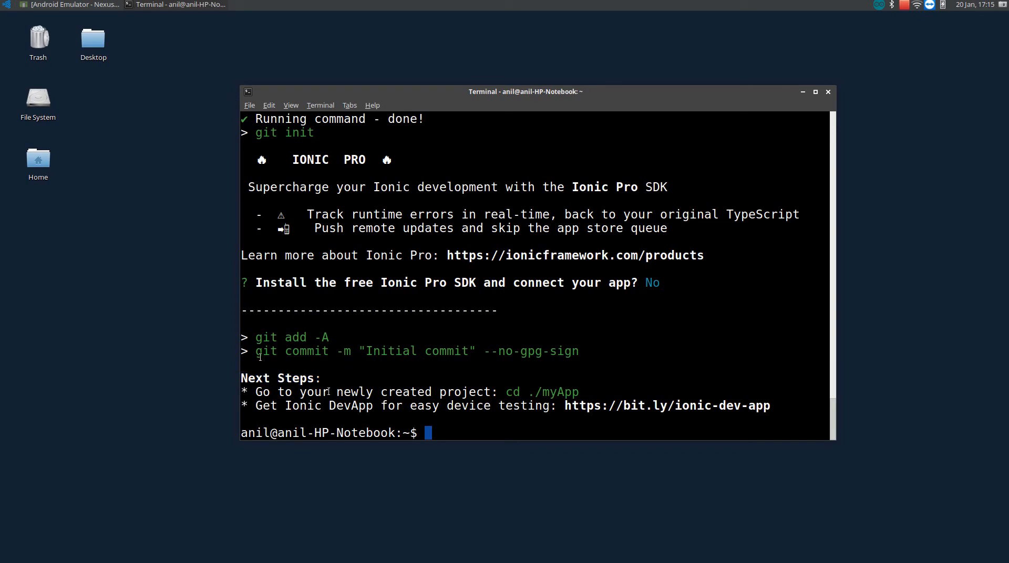
text(cd myApp/)
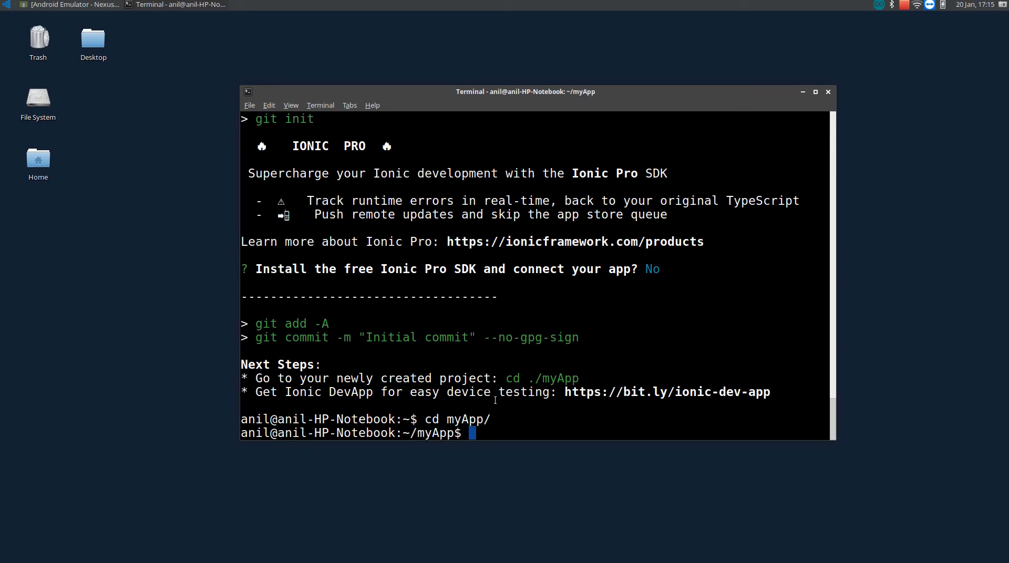
Step: Change into myApp and launch the dev server with 'ionic serve'
text(i)
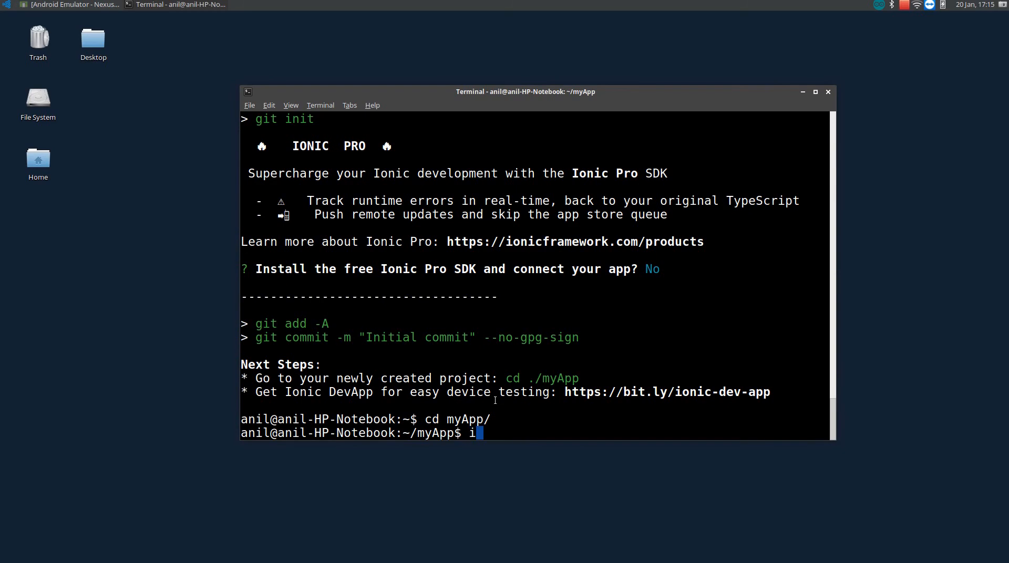
text(o)
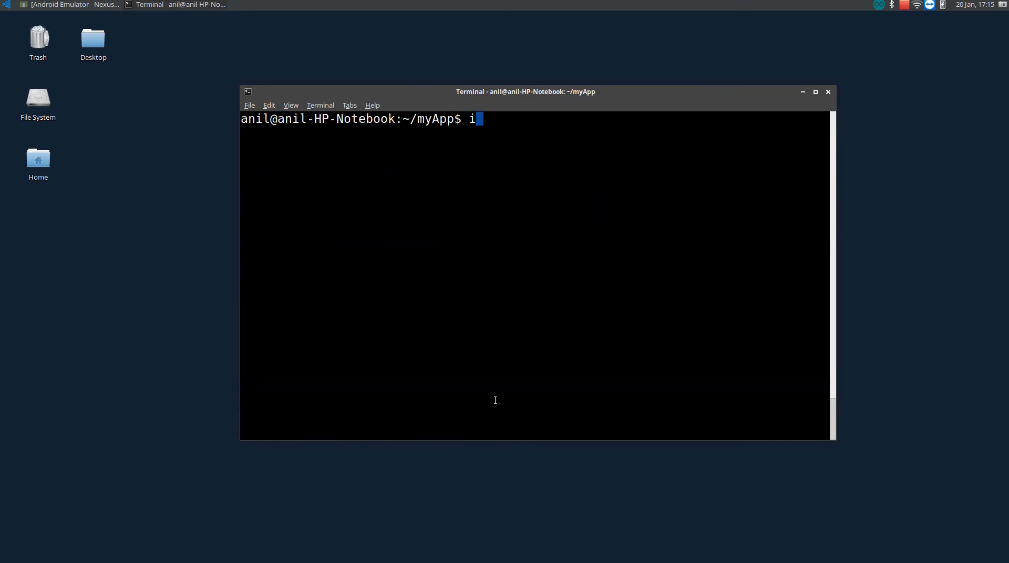
text(onic serve)
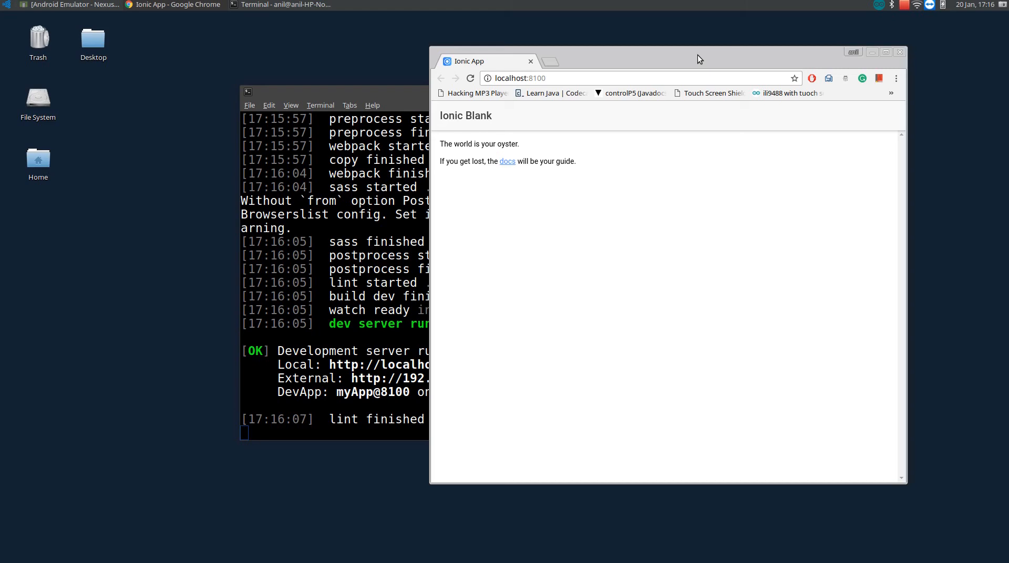
mouse_move(587, 101)
text(c)
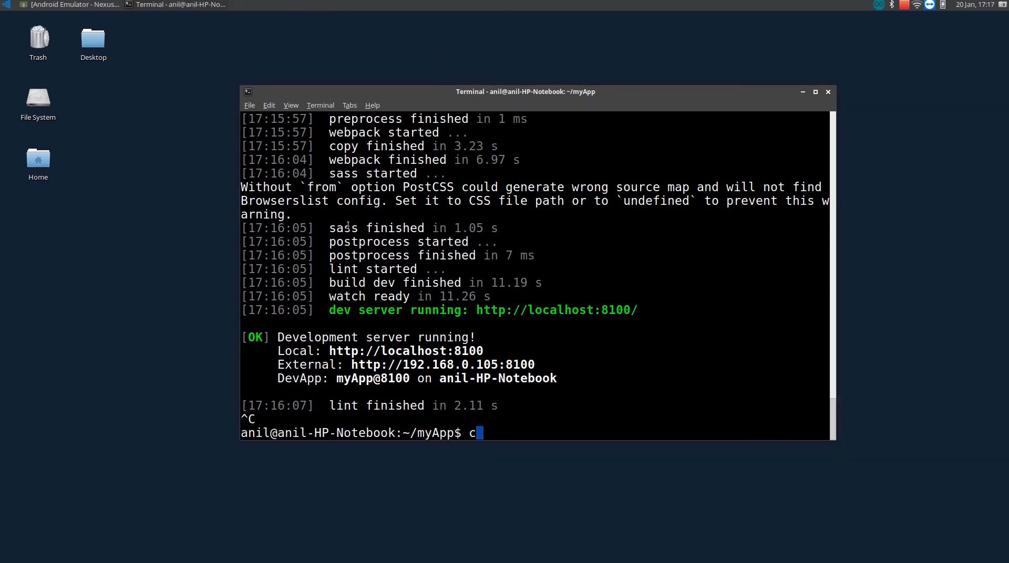
Step: Stop the server and relaunch it in Ionic Lab mode with 'ionic serve -l'
text(onic se)
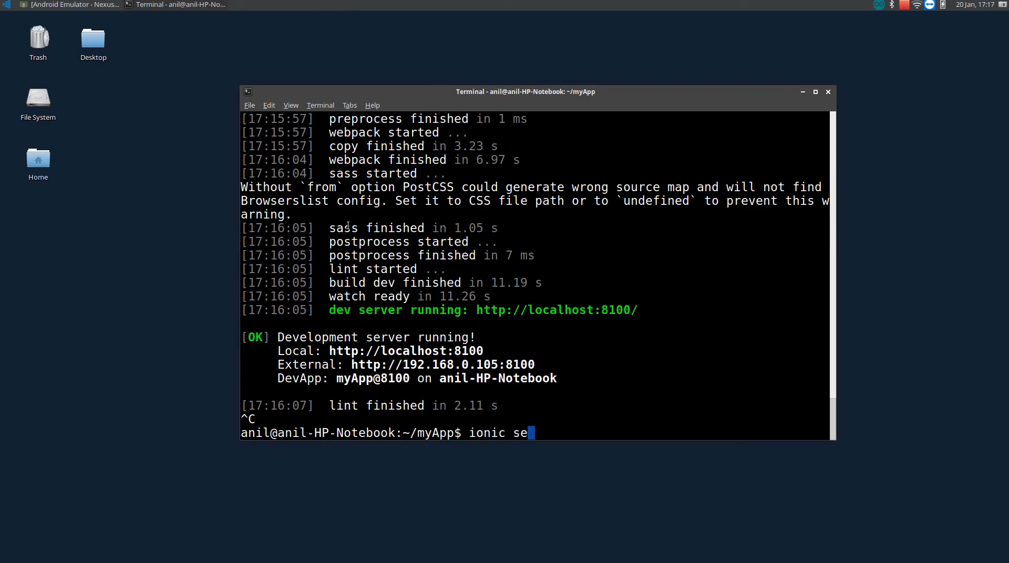
text(rv)
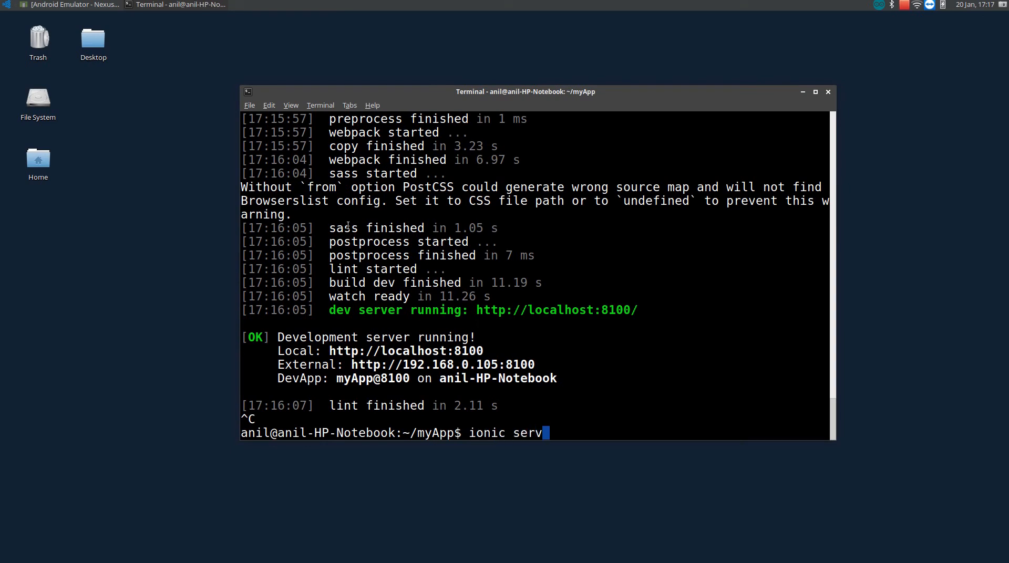
text(e c)
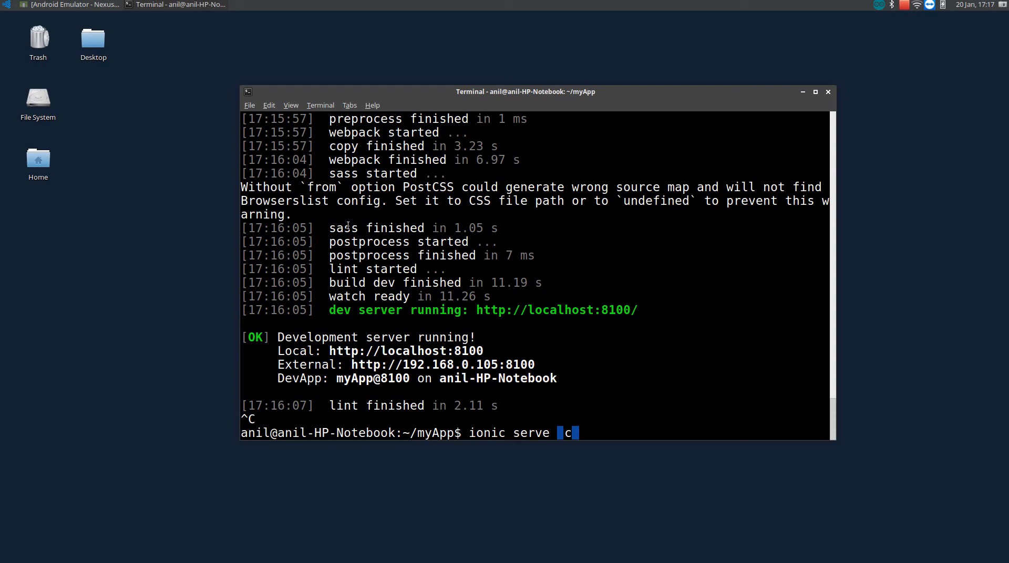
text(l)
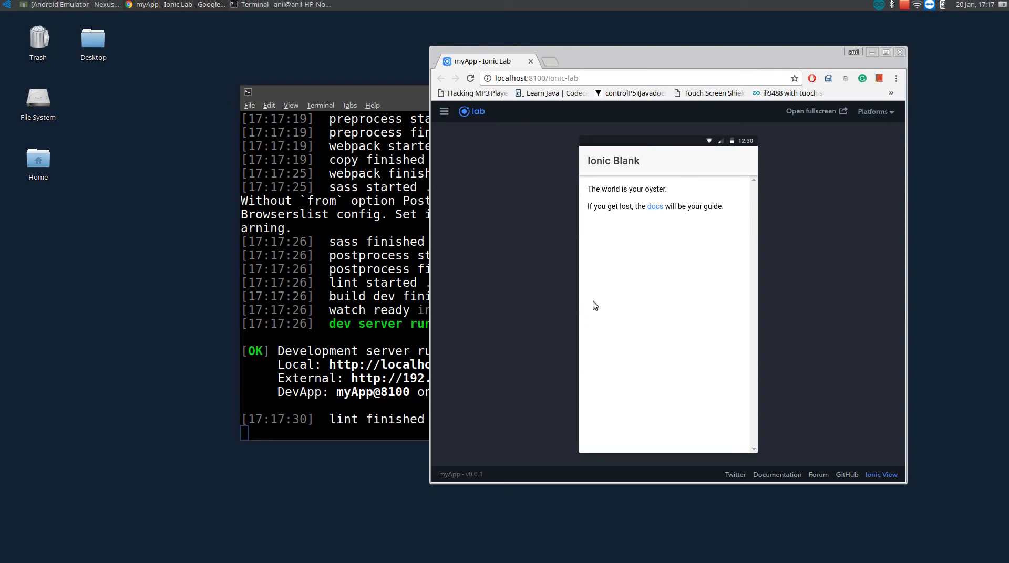
mouse_move(623, 278)
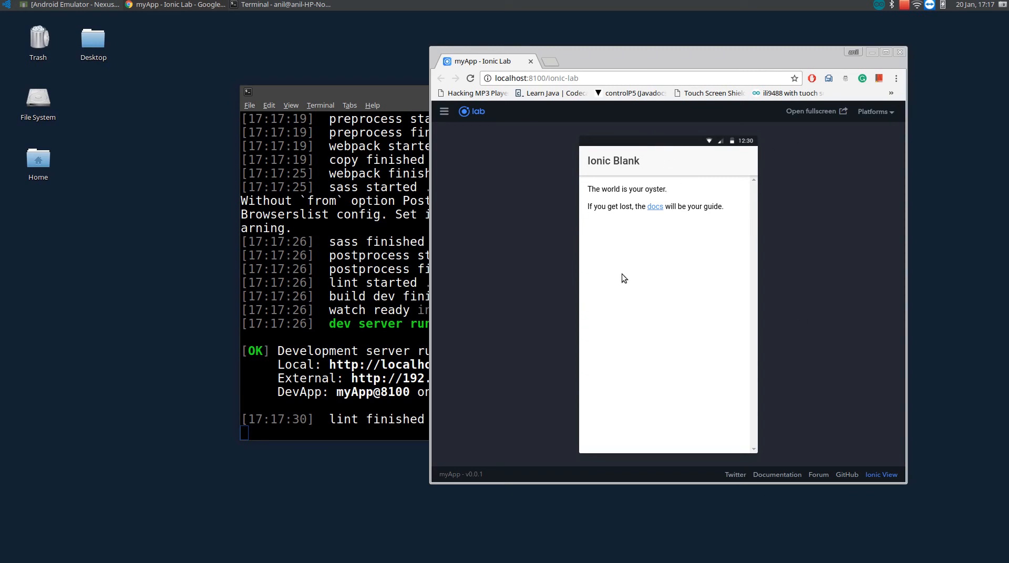
Step: Enable iPhone, Android and Windows previews in Ionic Lab and maximize Chrome
click(874, 111)
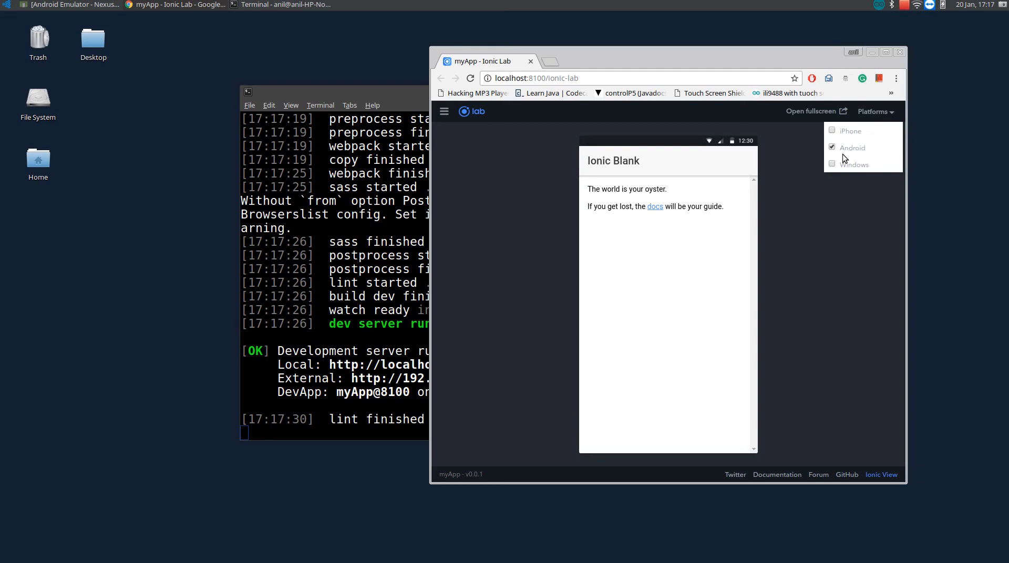
mouse_move(848, 147)
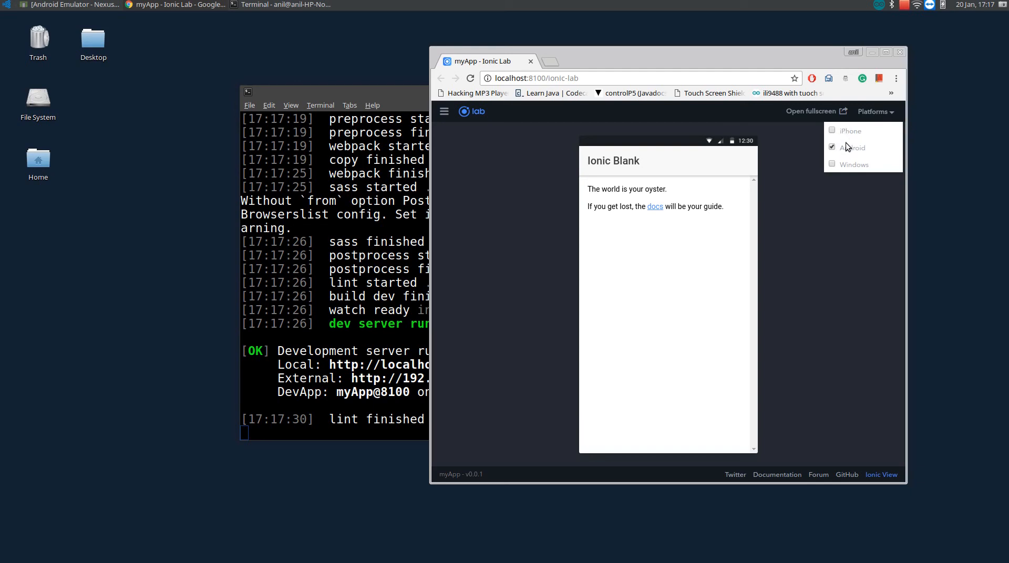
click(832, 146)
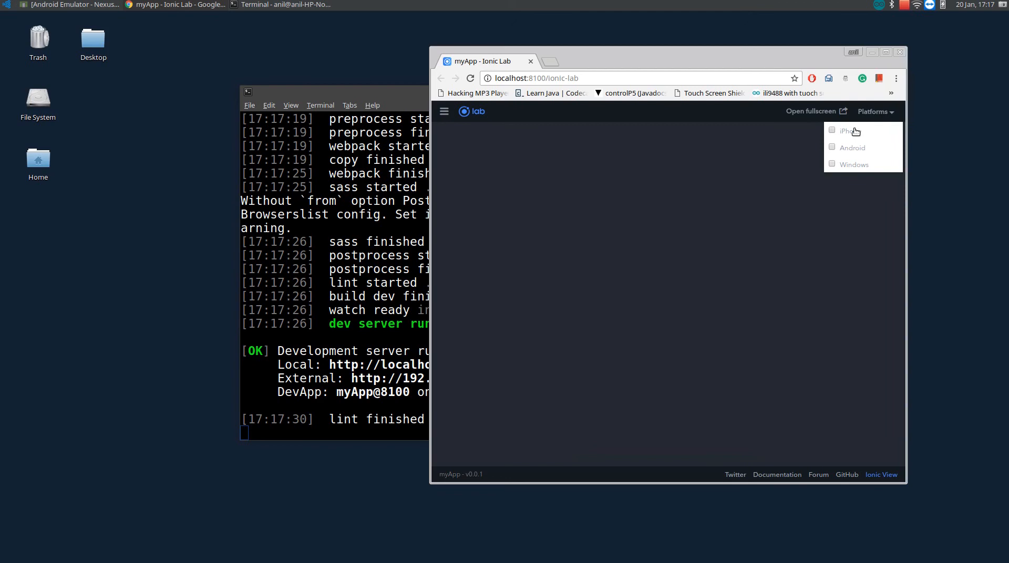
click(850, 131)
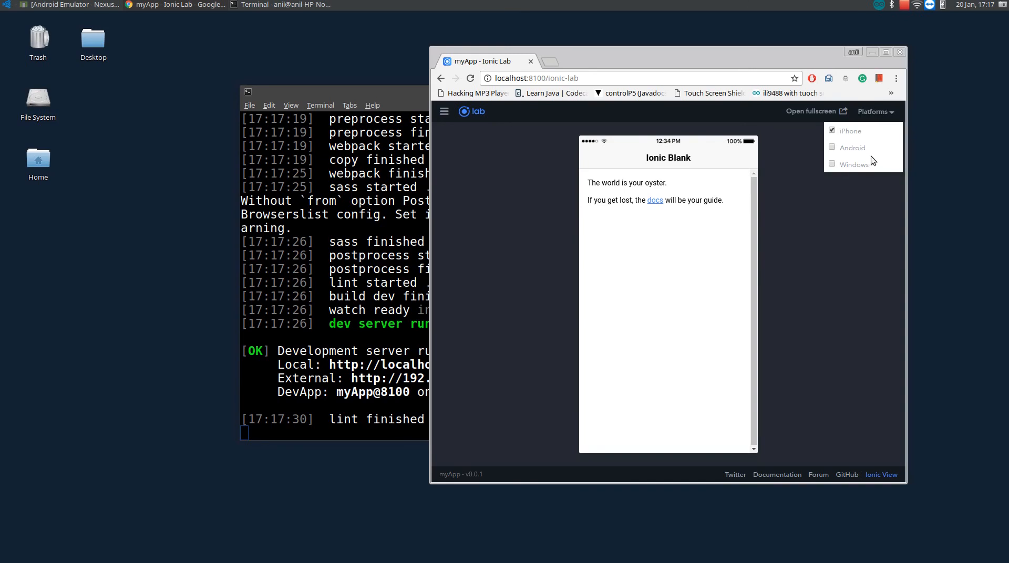
click(833, 164)
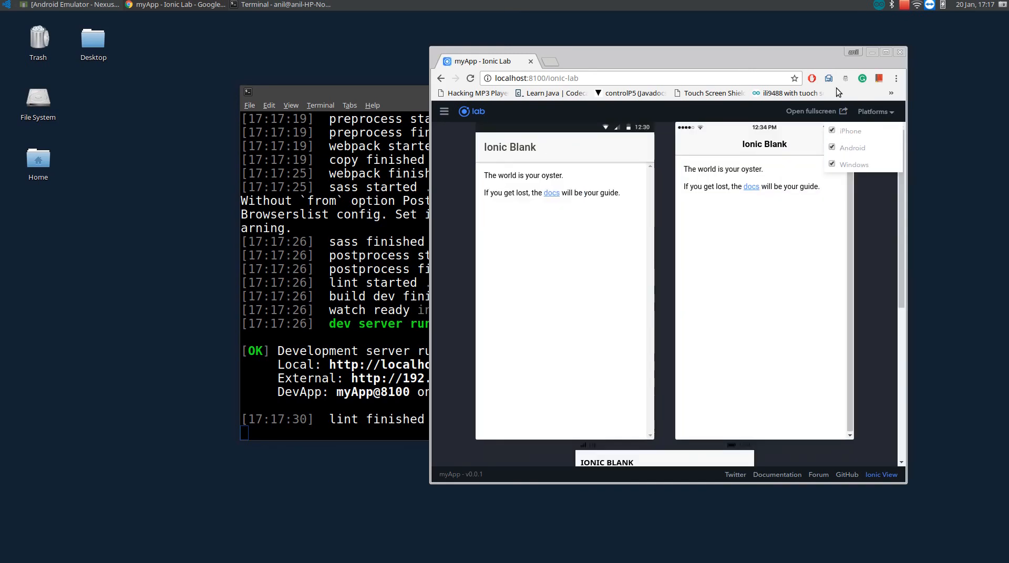
click(885, 52)
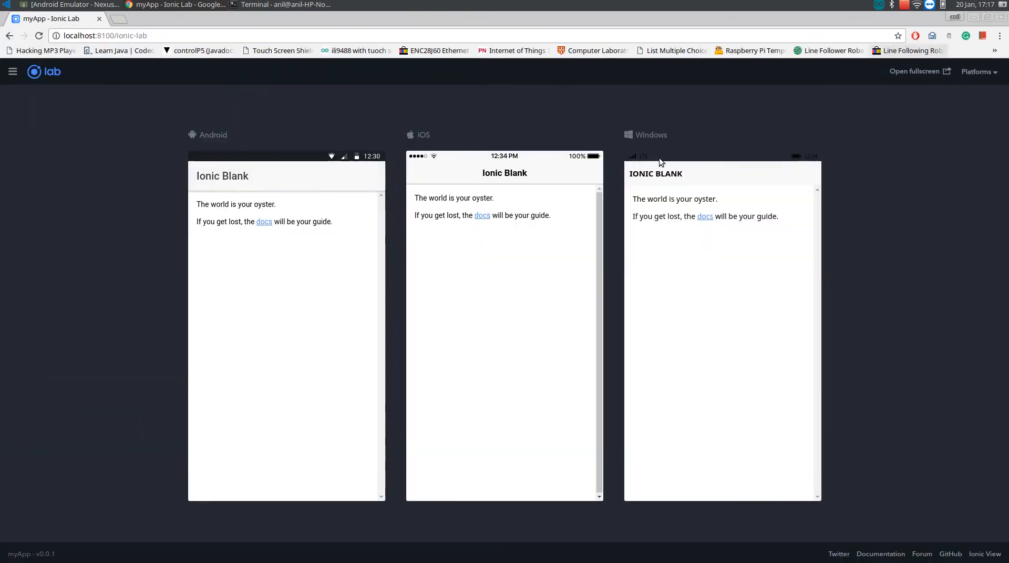
mouse_move(334, 283)
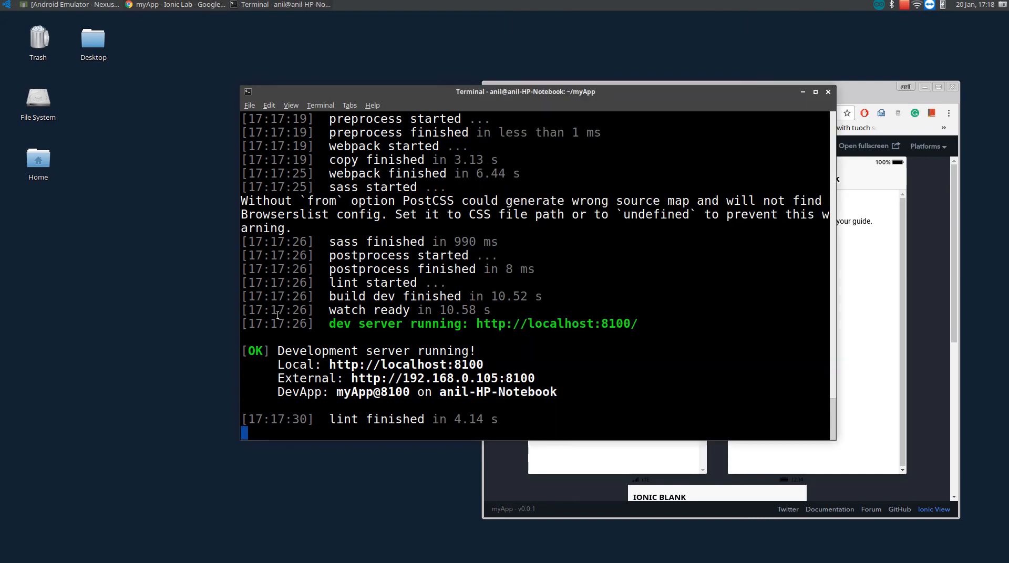
Step: Stop the dev server, move the terminal beside the emulator, and run 'adb devices'
key(ctrl+c)
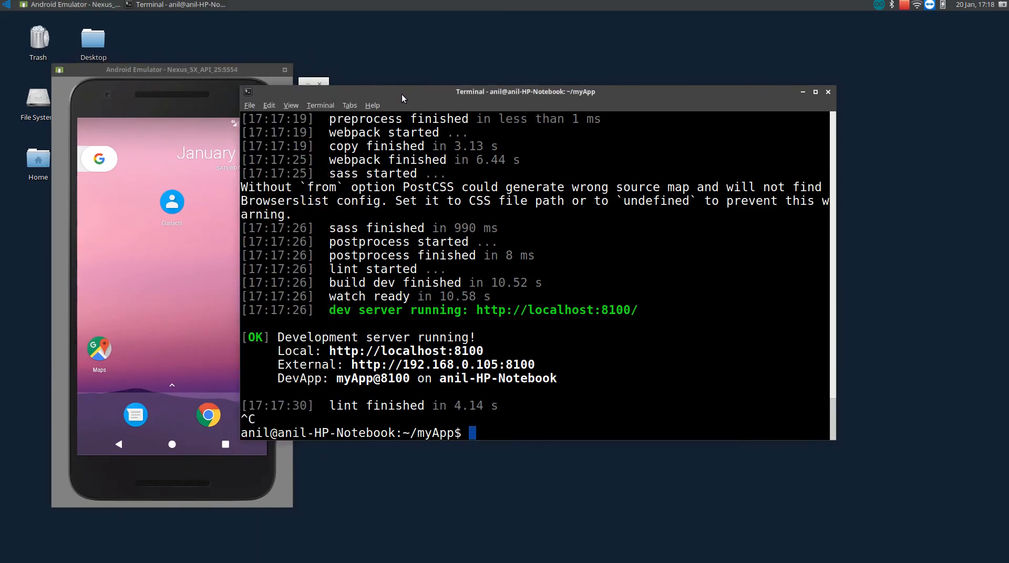
drag(525, 92, 602, 83)
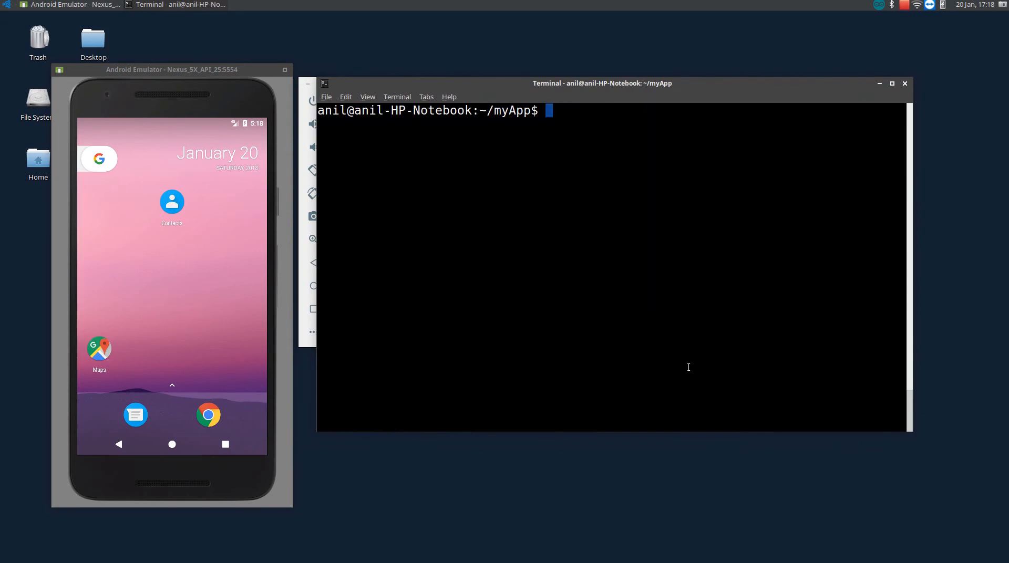
text(ionic)
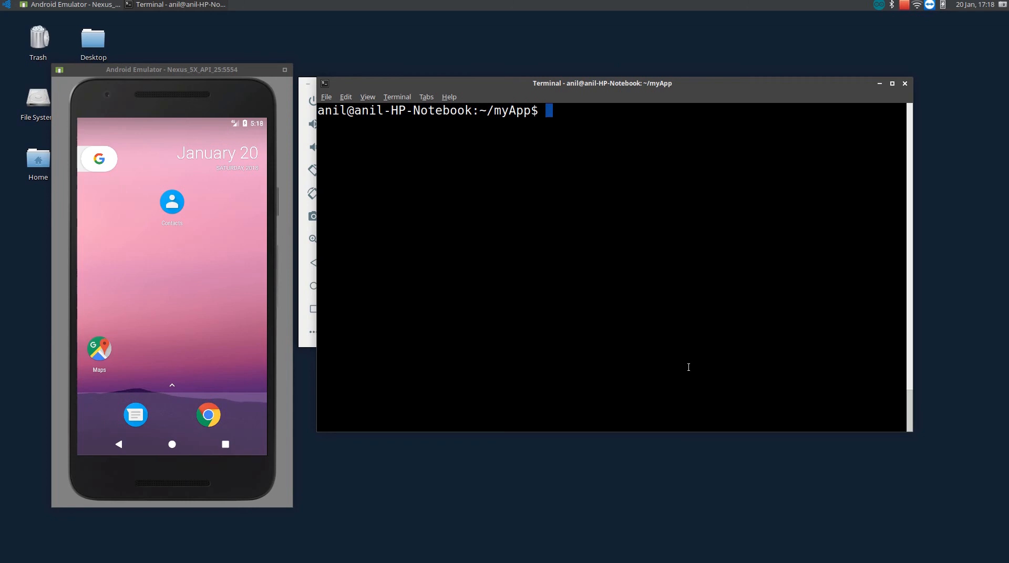
text(adb devices)
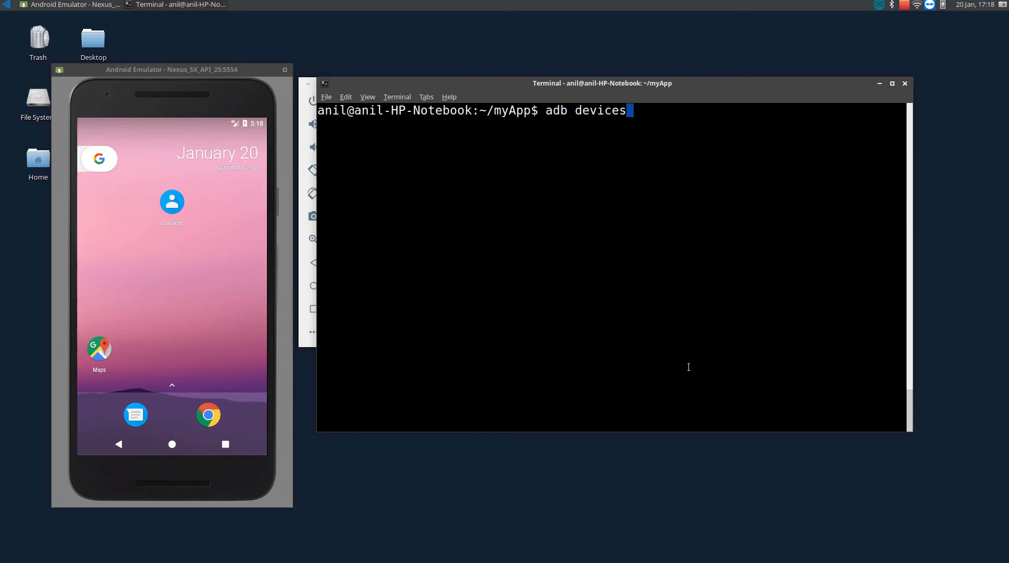
key(Return)
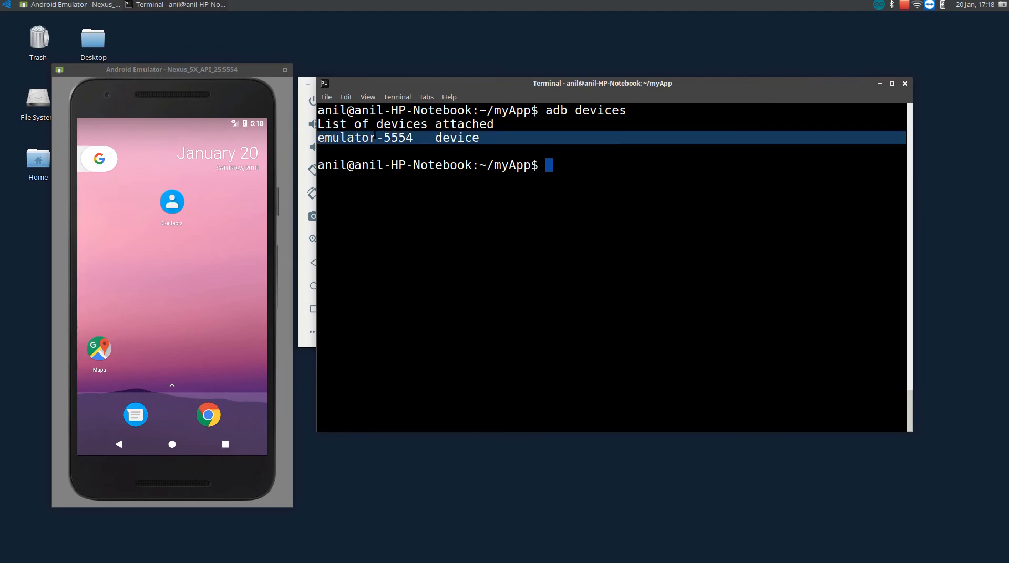
Step: Build and run the app on Android with 'ionic cordova run android'
text(a)
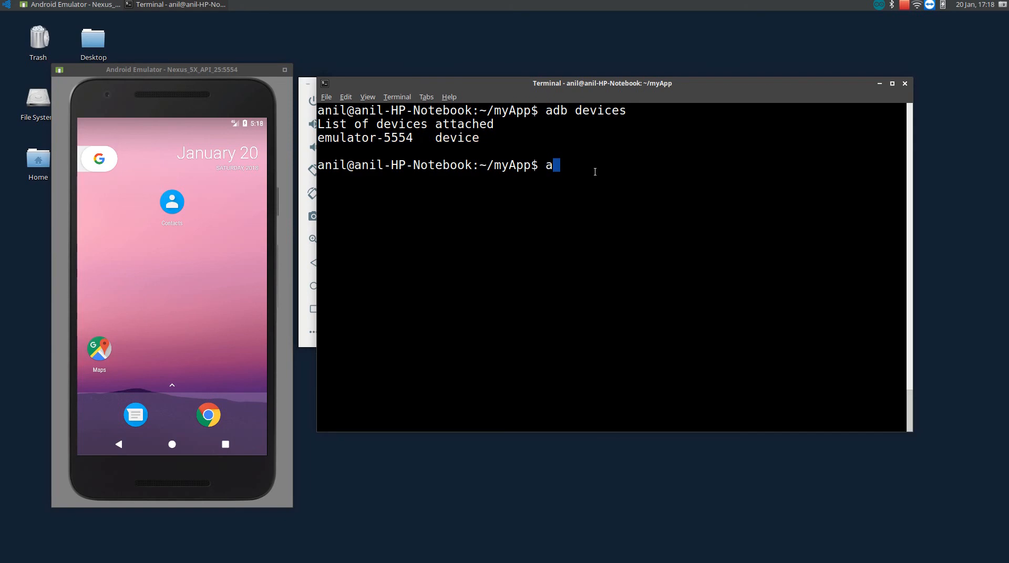
text(d)
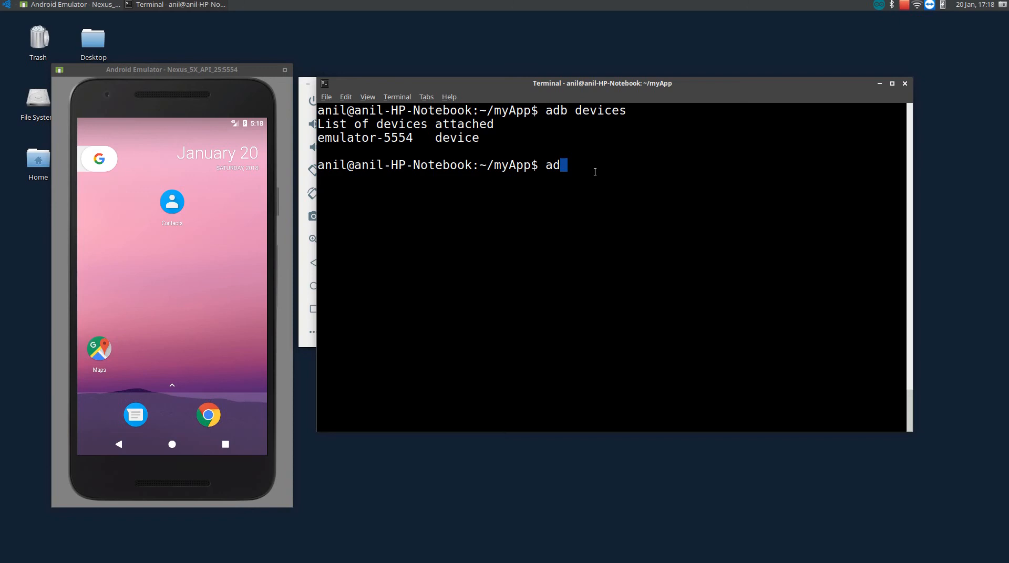
text(ionic)
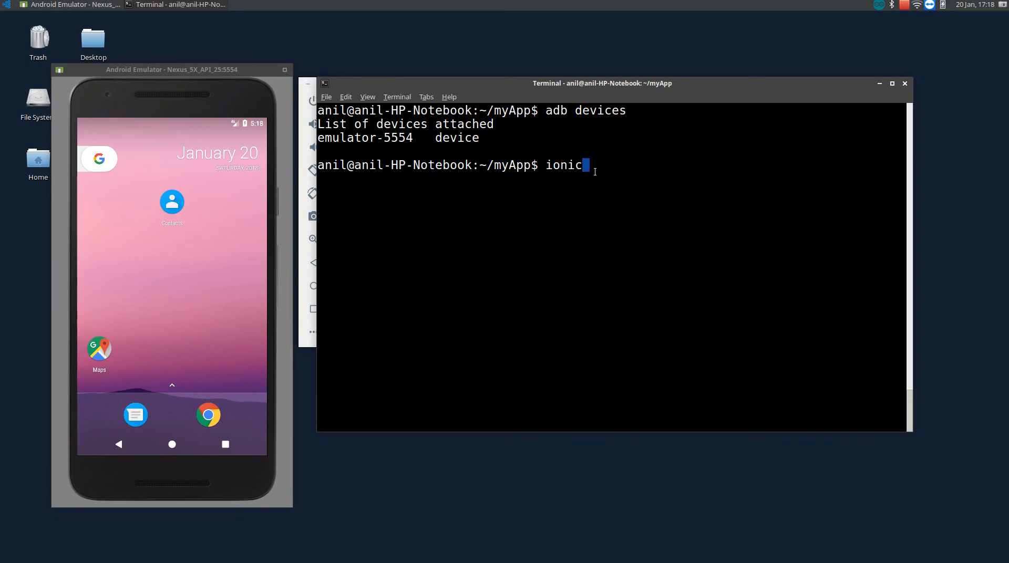
text(c)
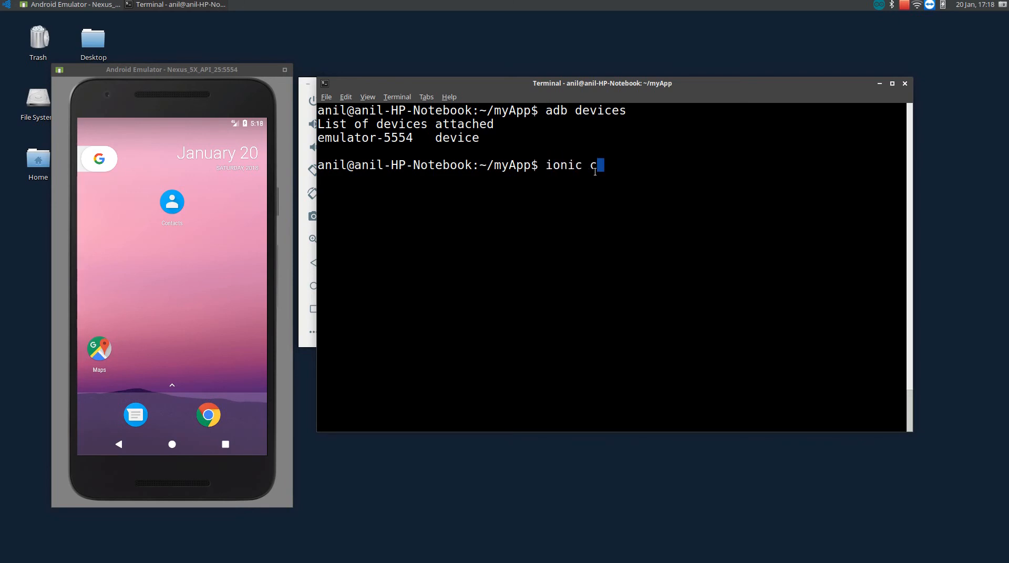
text(ordo)
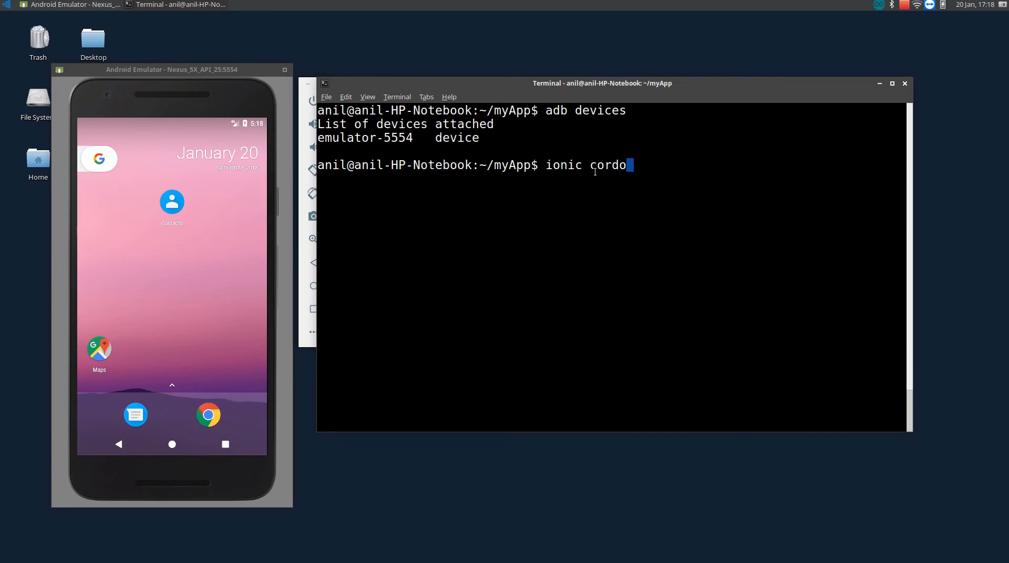
text(va)
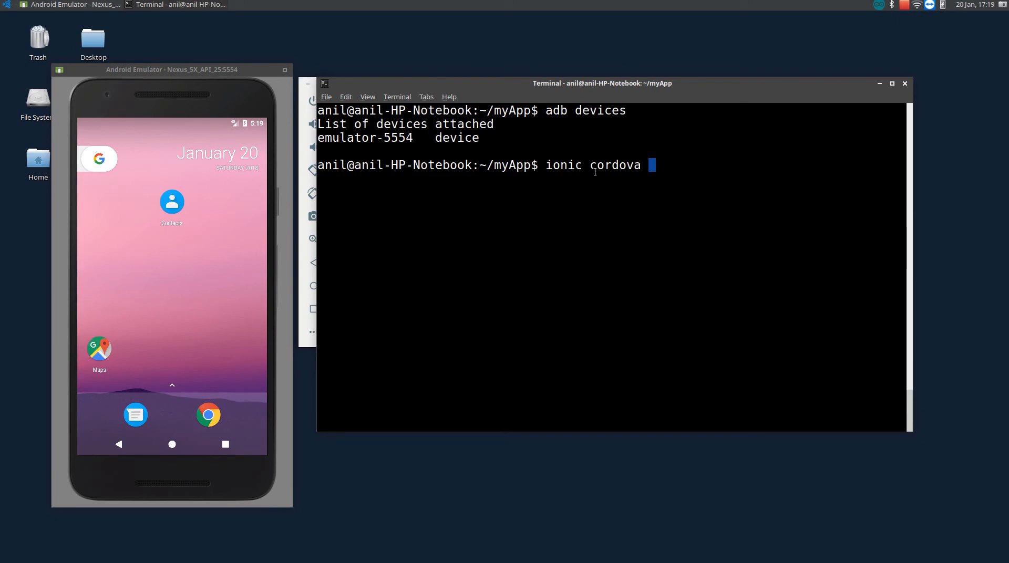
text(run)
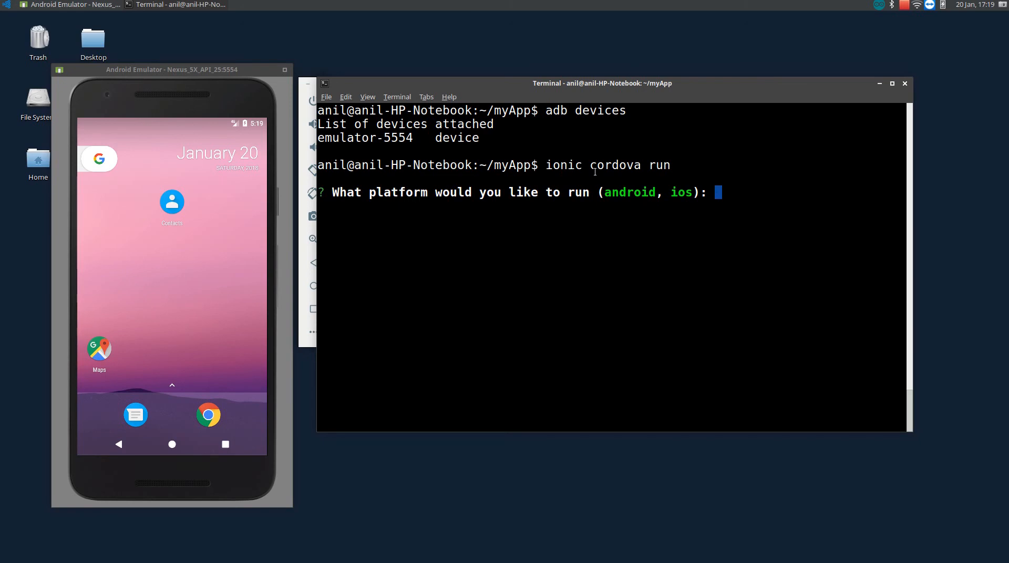
text(android)
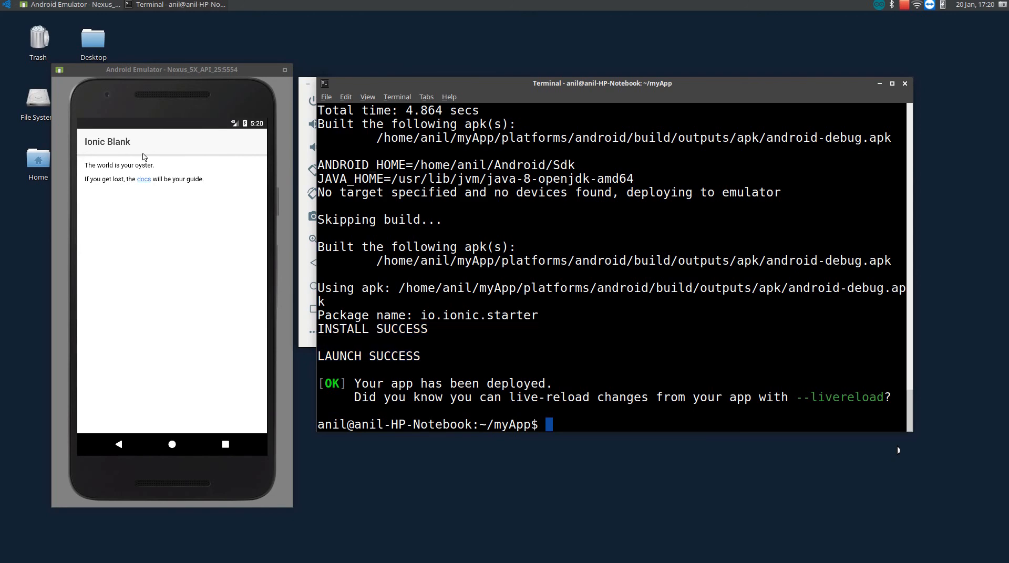
mouse_move(159, 371)
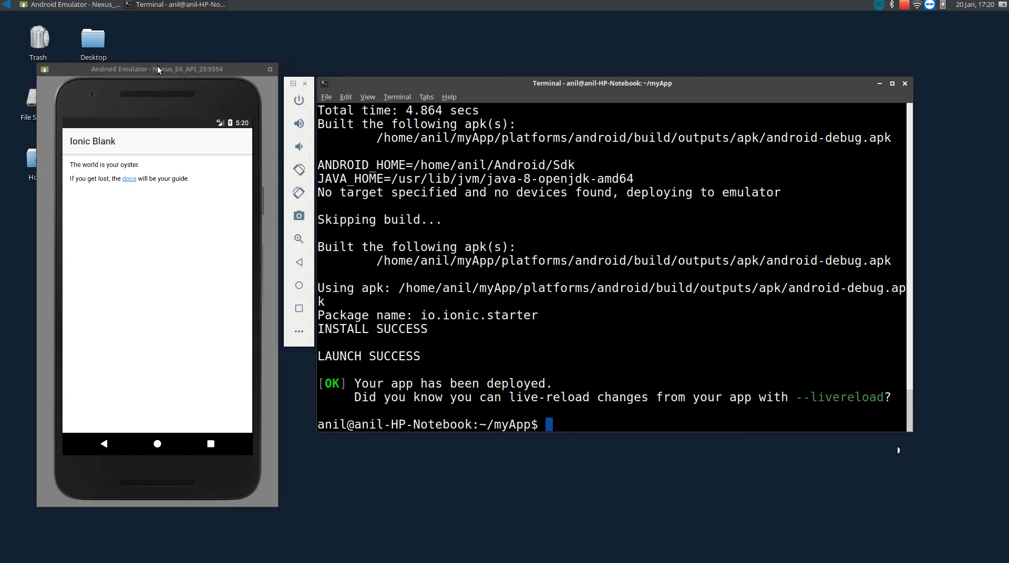
mouse_move(571, 336)
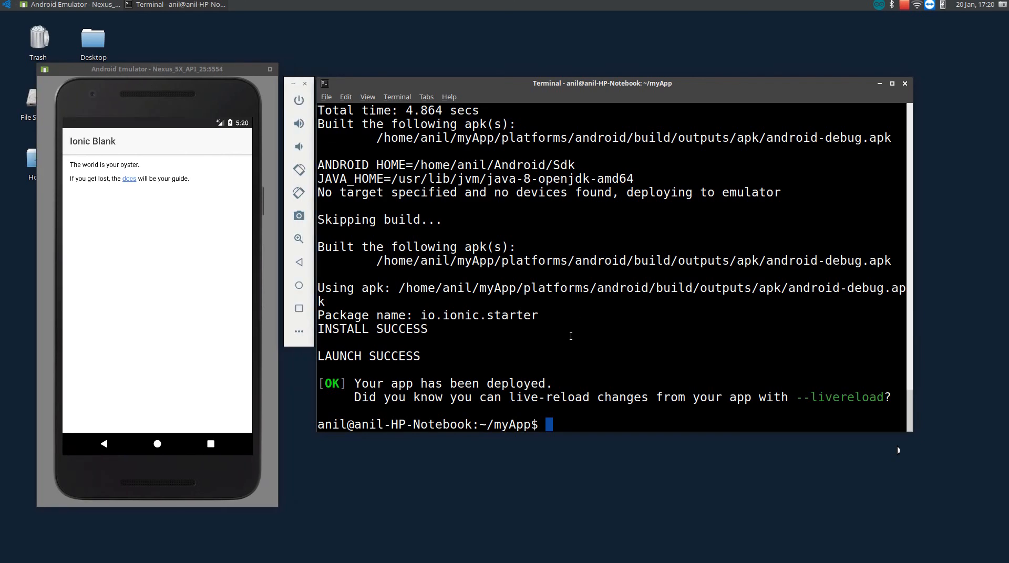
mouse_move(519, 417)
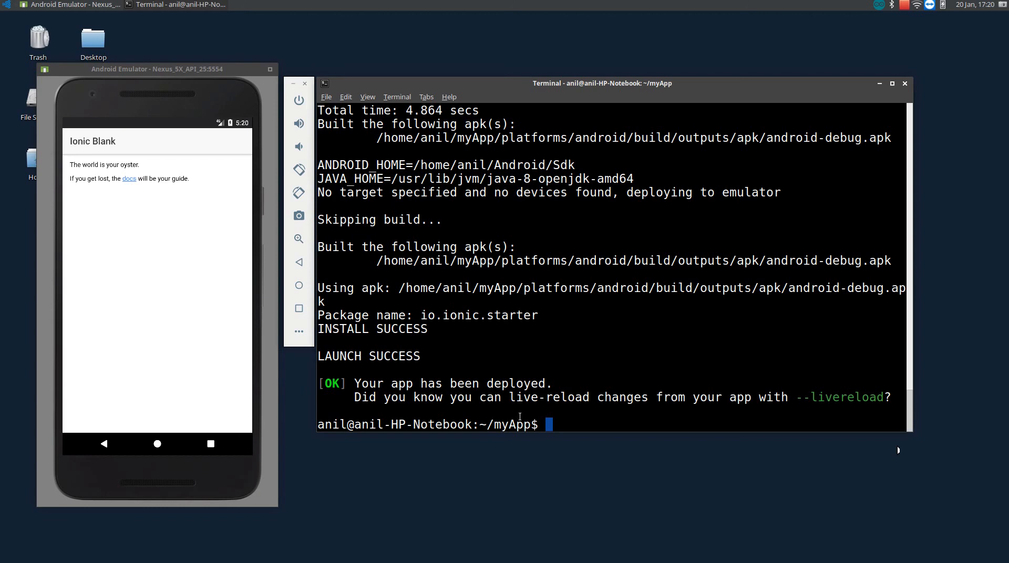
Step: Highlight the myApp folder name, then clear the terminal and list the project files
double_click(509, 424)
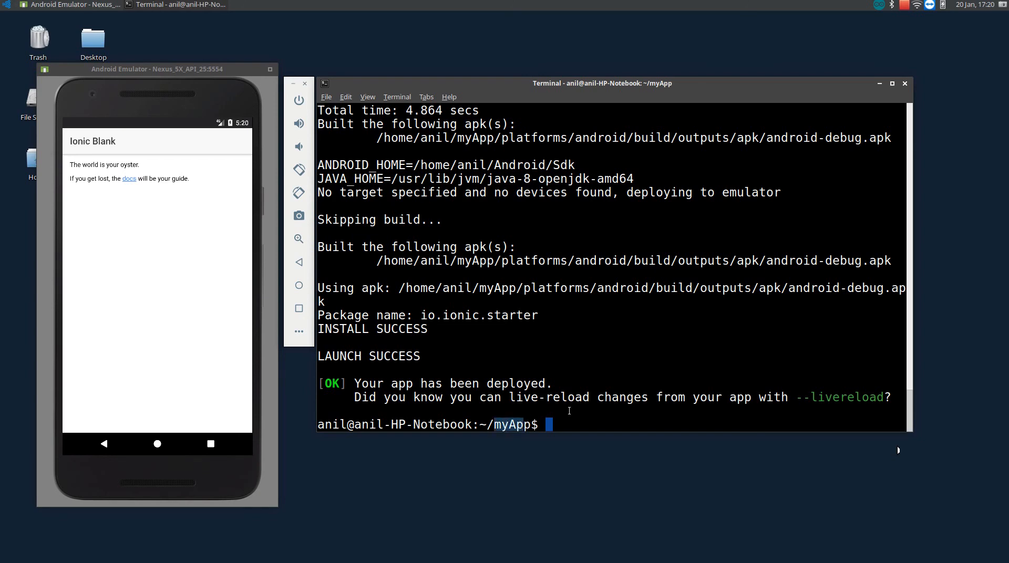
text(cl)
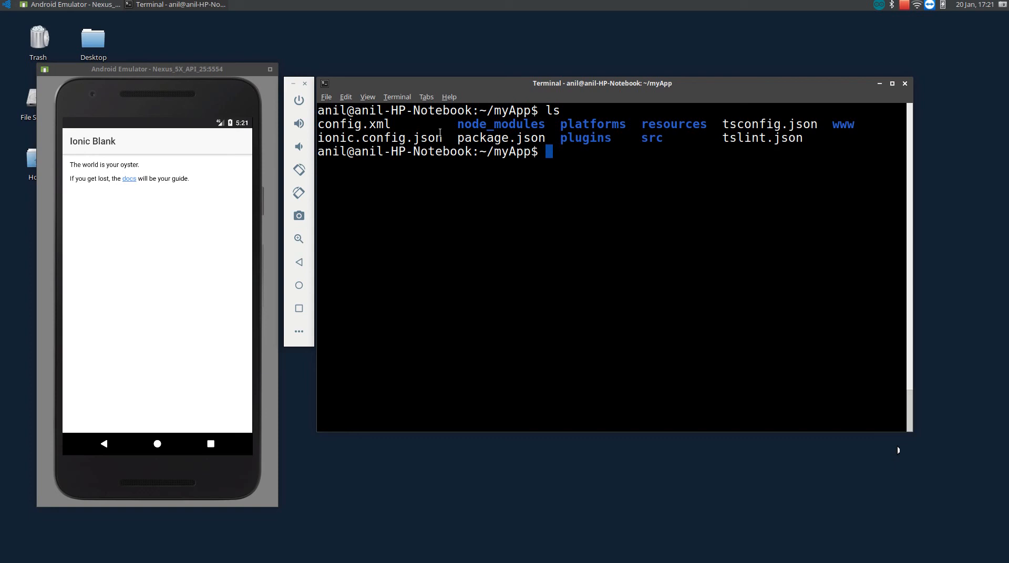
text(c)
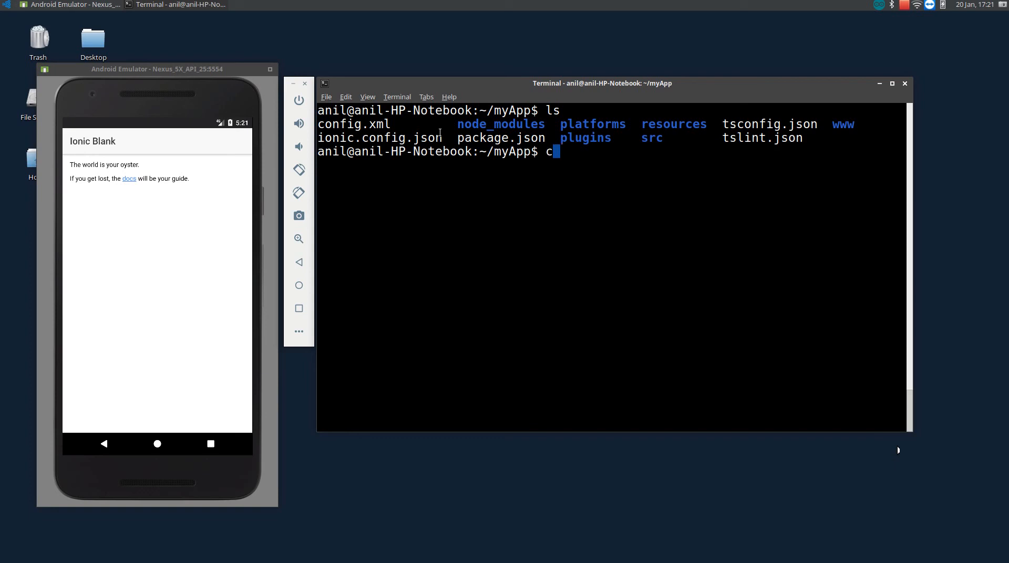
Step: Launch VS Code on the src folder with 'code src/'
text(ode src/)
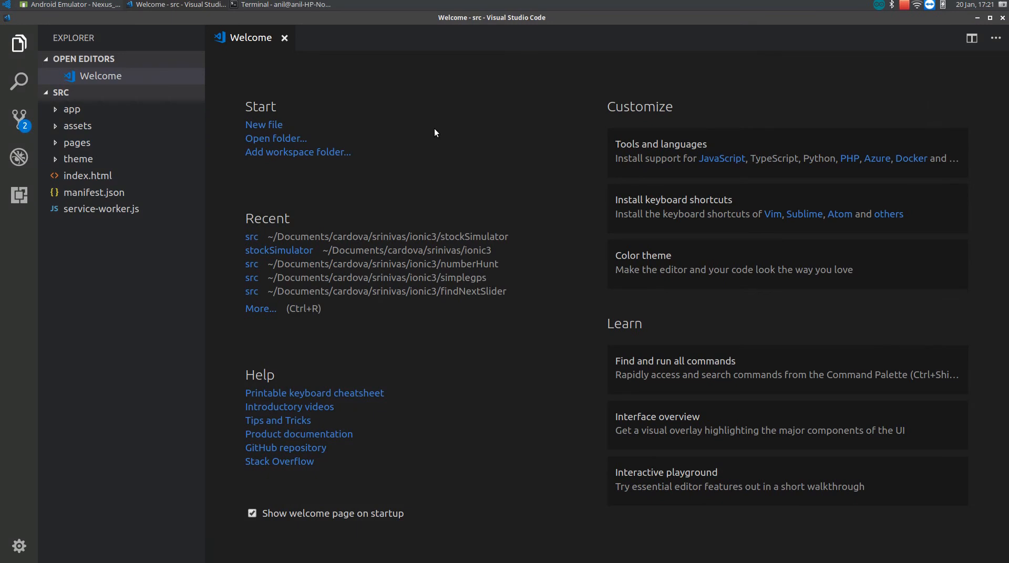
mouse_move(285, 38)
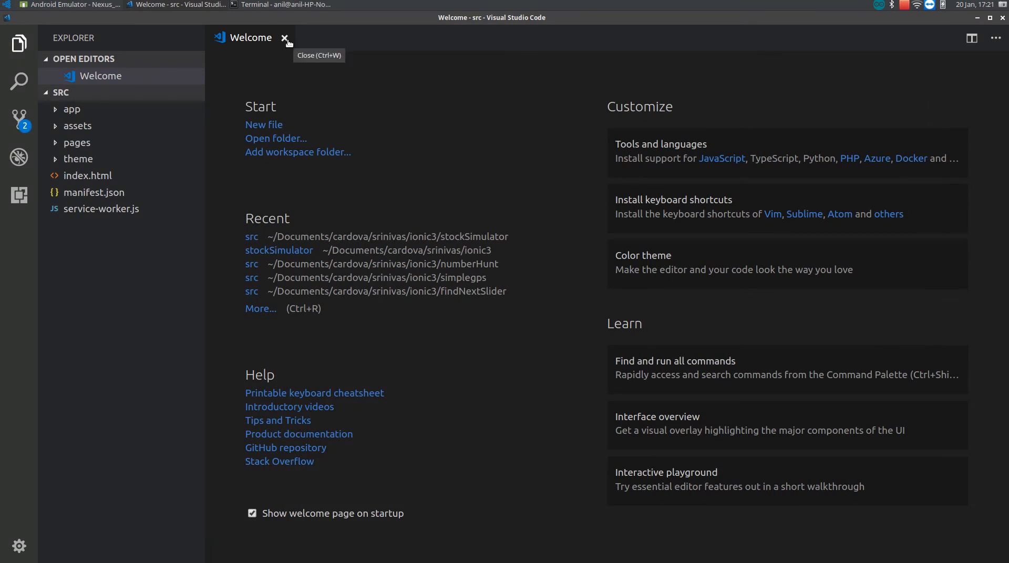
Step: Close Welcome, highlight rootPage set to HomePage in app.component.ts, then open app.html
click(285, 38)
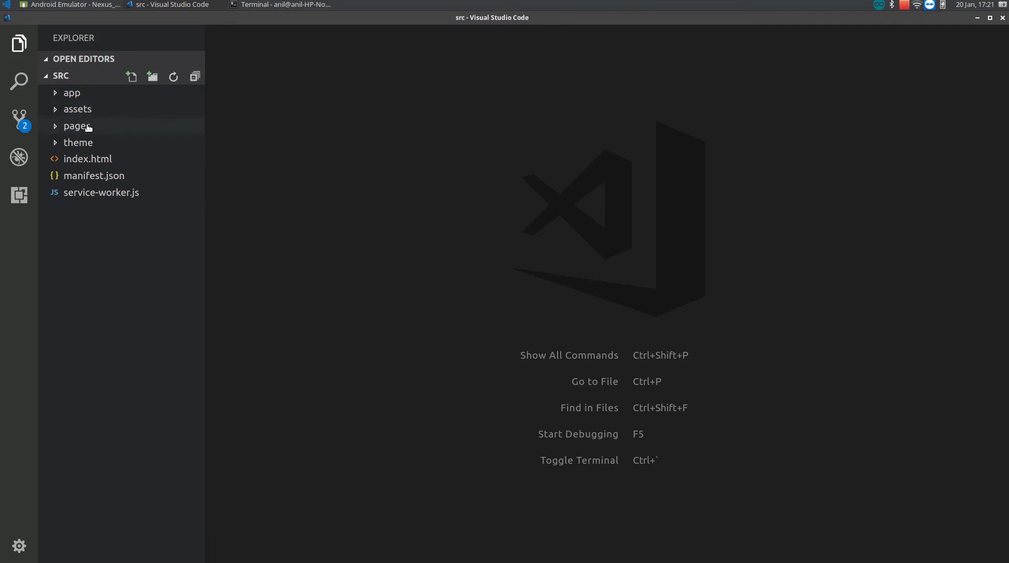
mouse_move(72, 93)
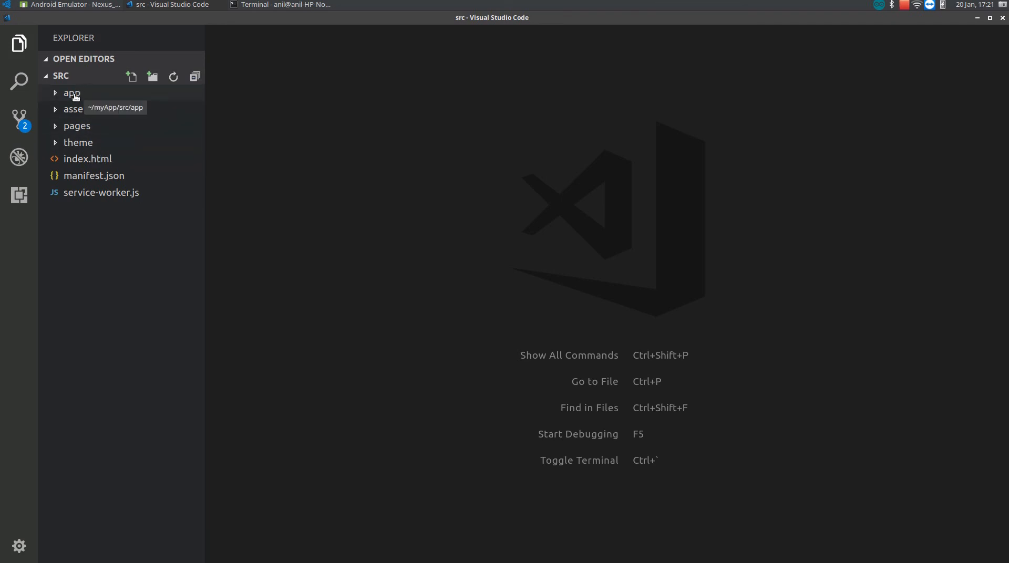
click(72, 92)
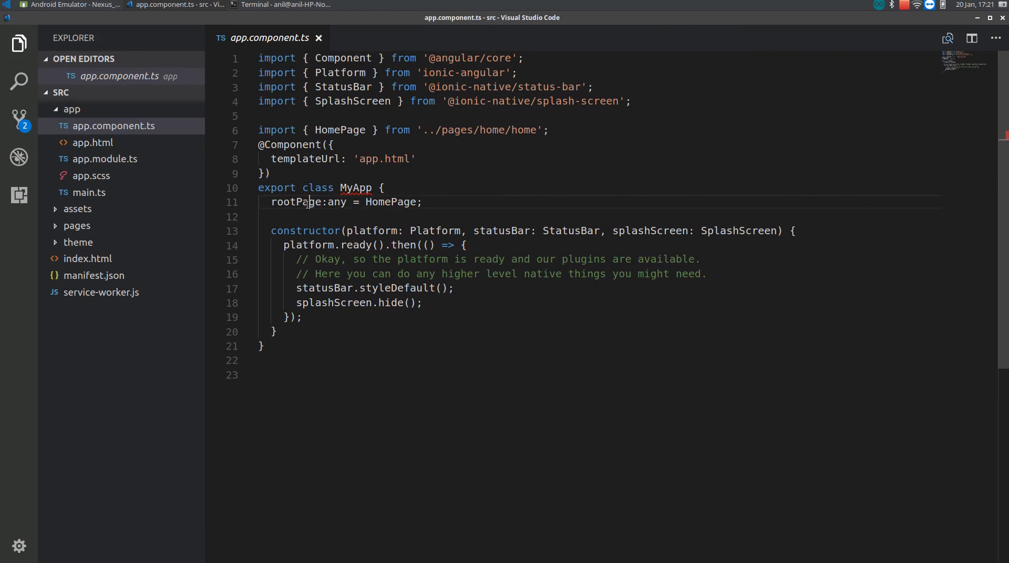
triple_click(341, 202)
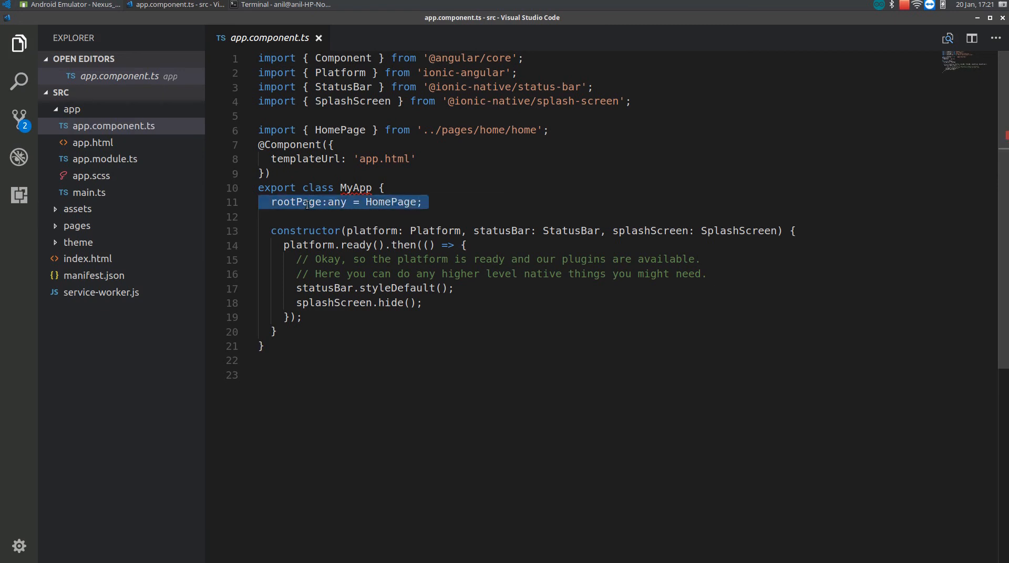
double_click(297, 202)
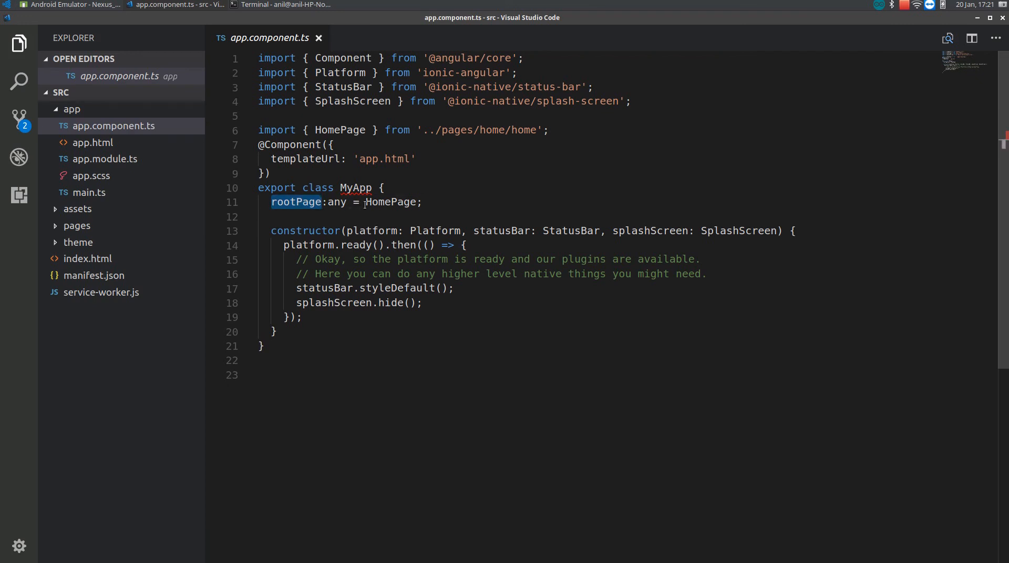
click(386, 203)
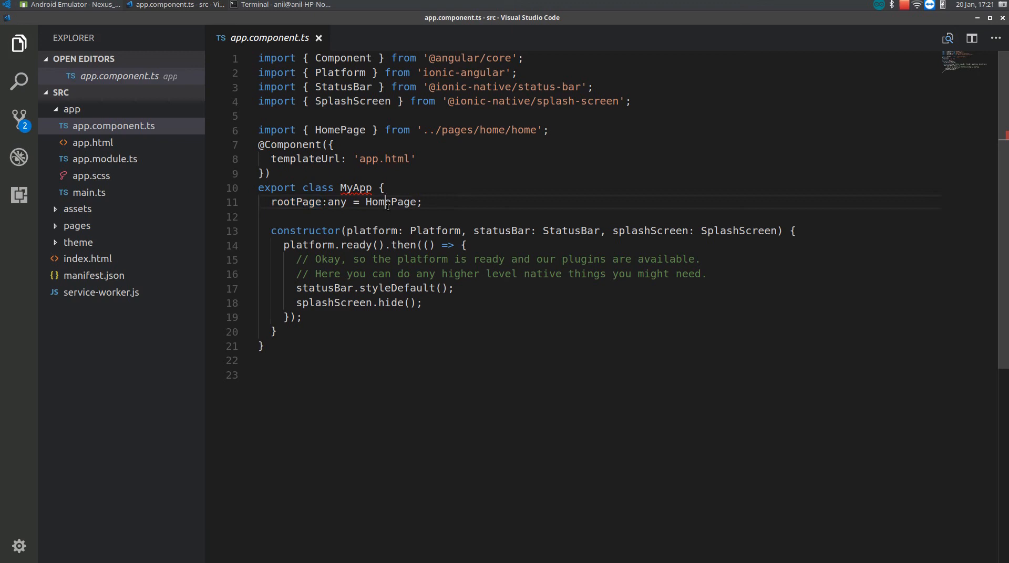
double_click(390, 201)
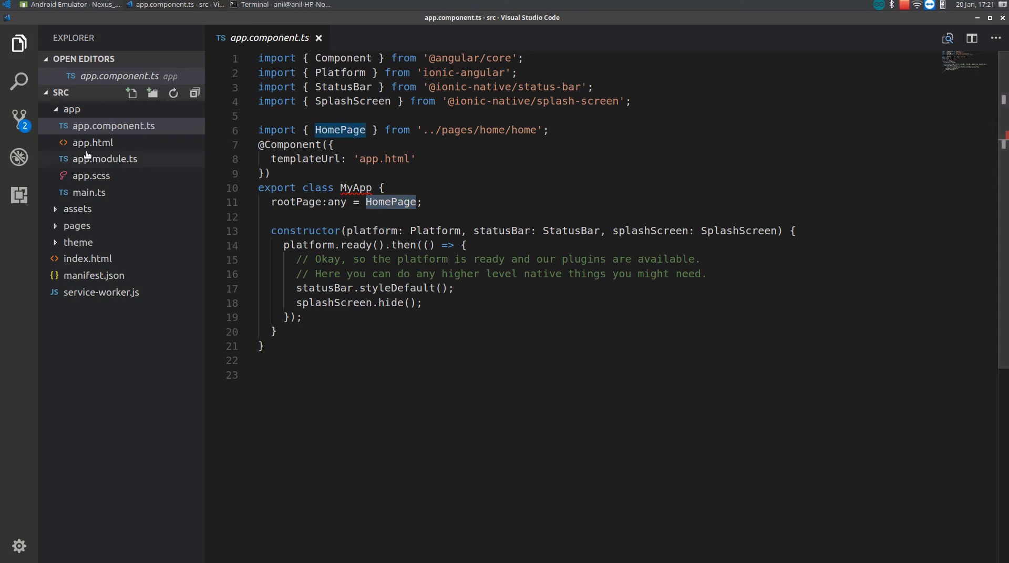
click(92, 143)
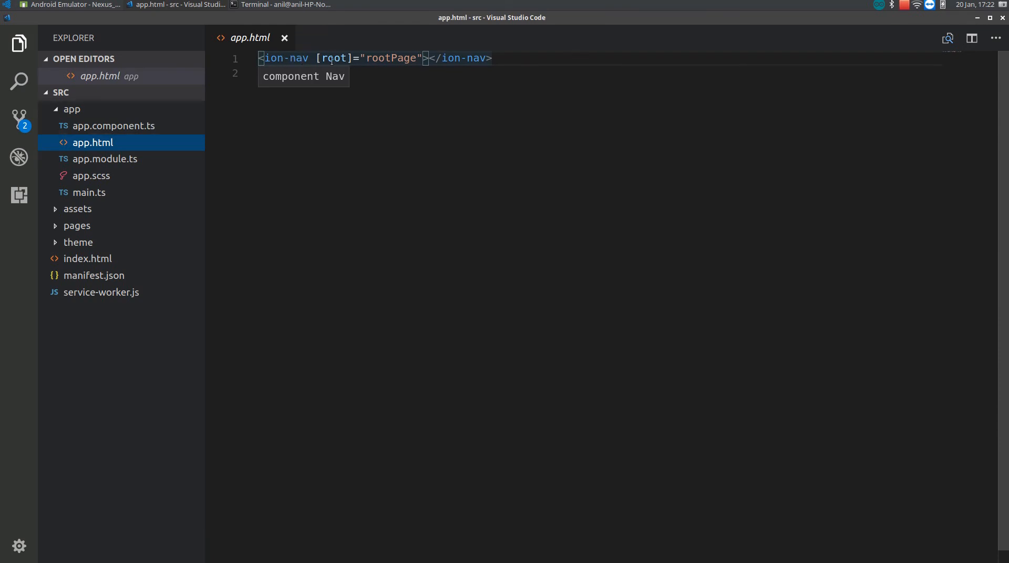
double_click(333, 58)
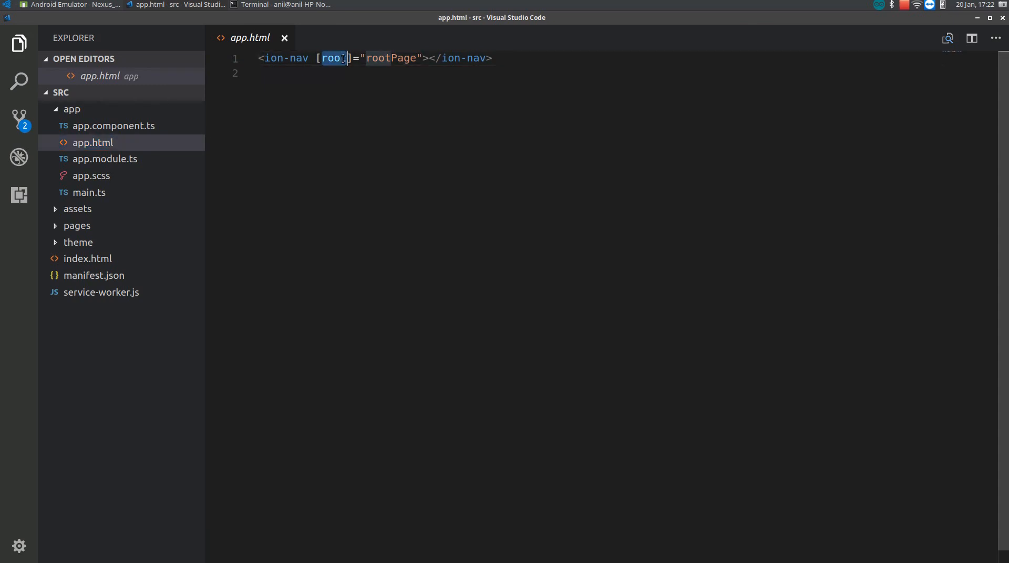
double_click(391, 58)
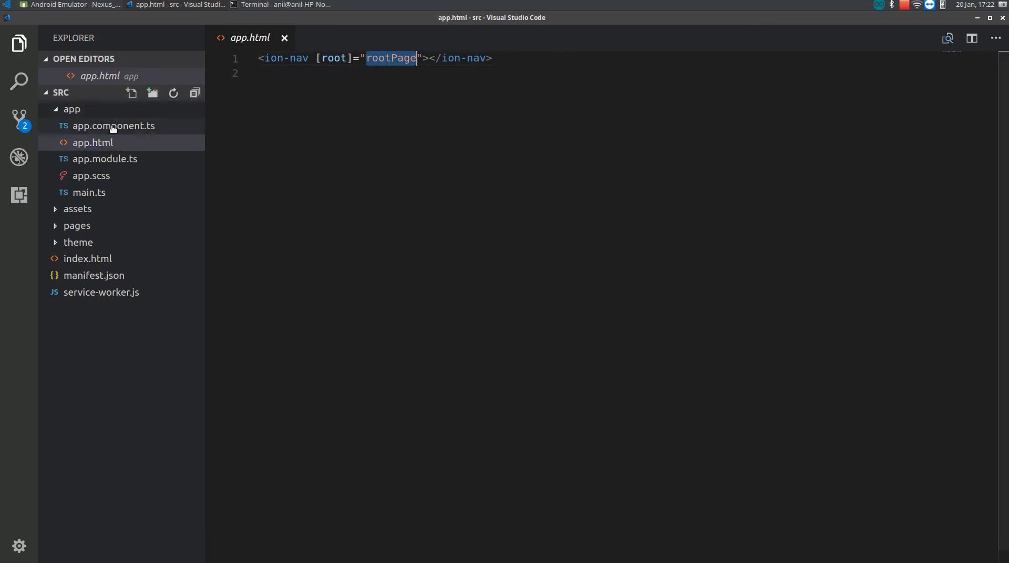
click(114, 126)
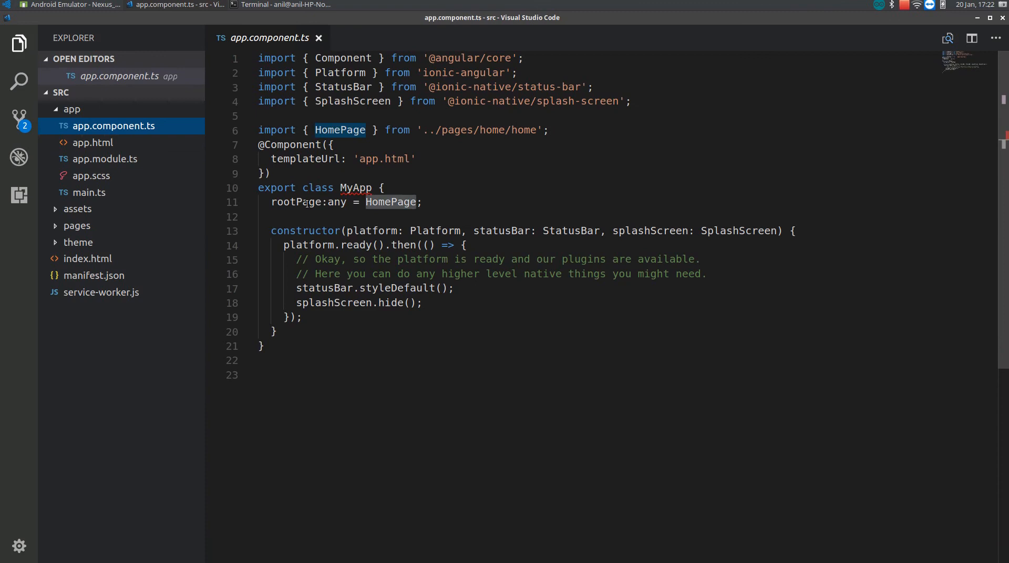
double_click(390, 201)
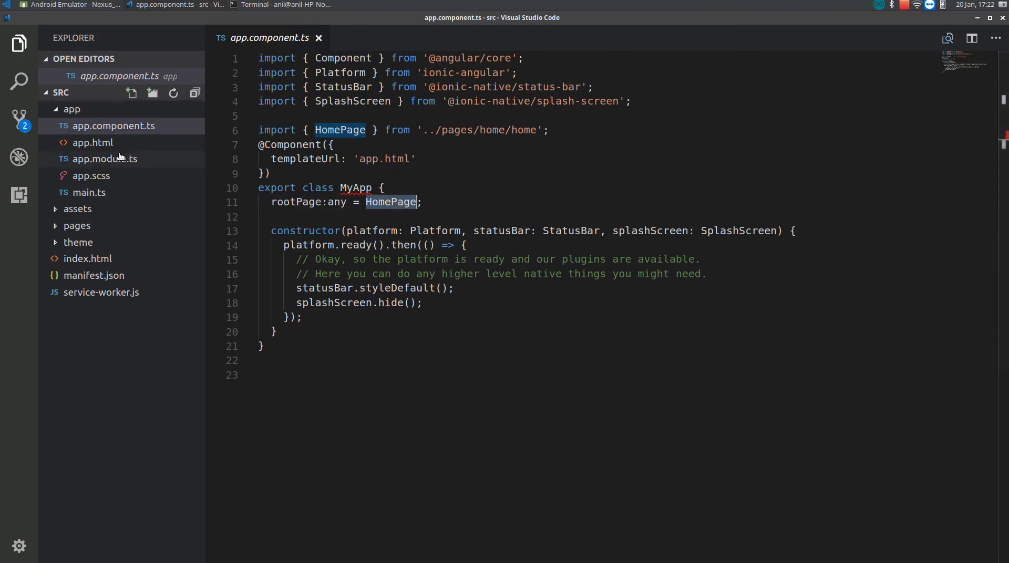
click(105, 159)
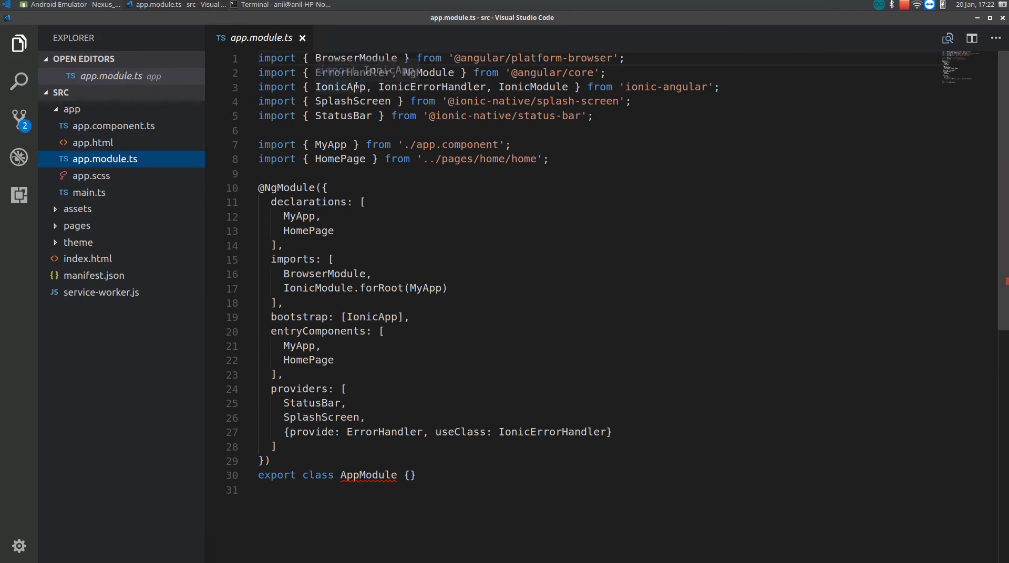
double_click(339, 87)
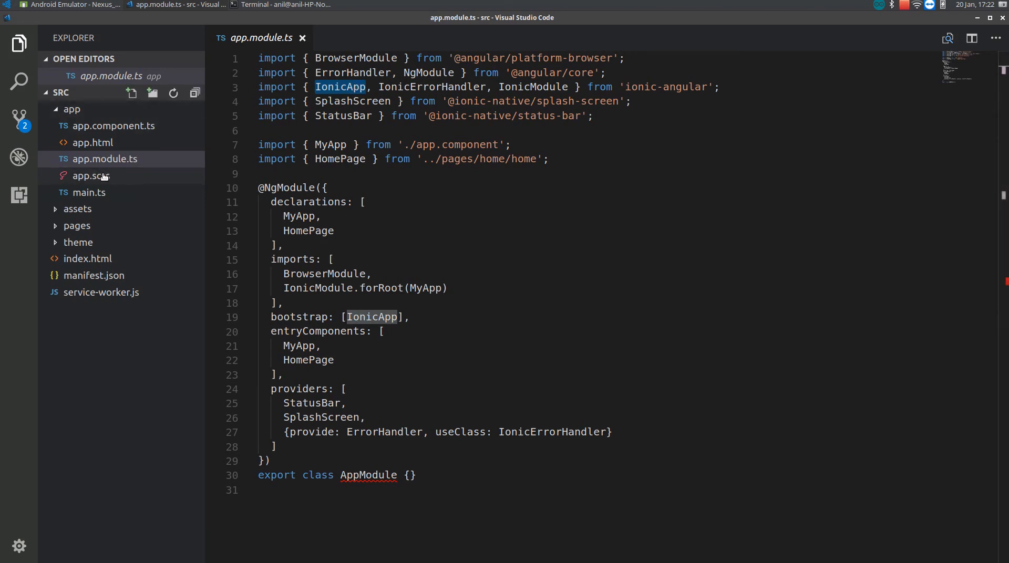
Step: Glance at app.scss, collapse app, expand pages > home and open home.html
click(91, 175)
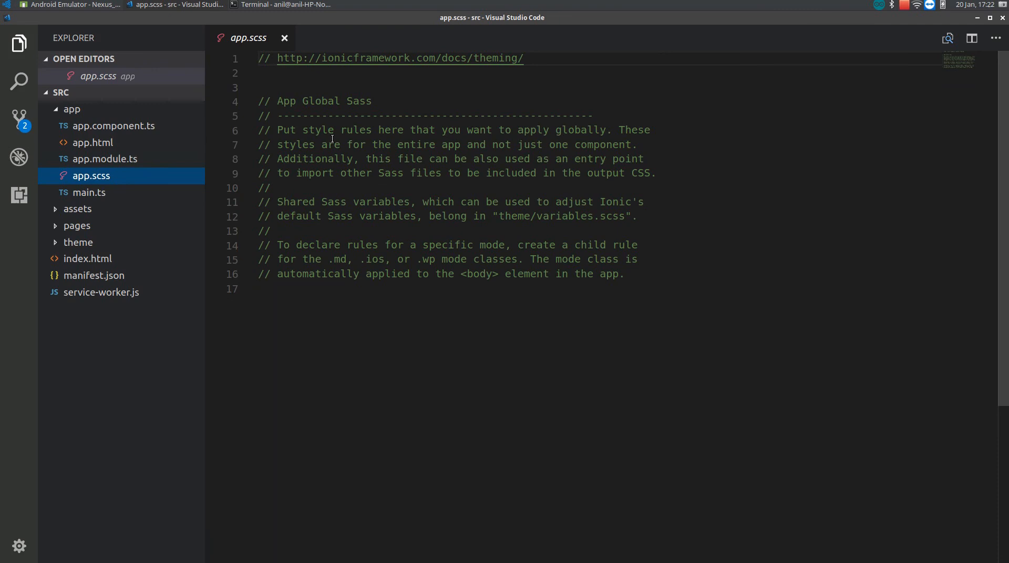
mouse_move(188, 160)
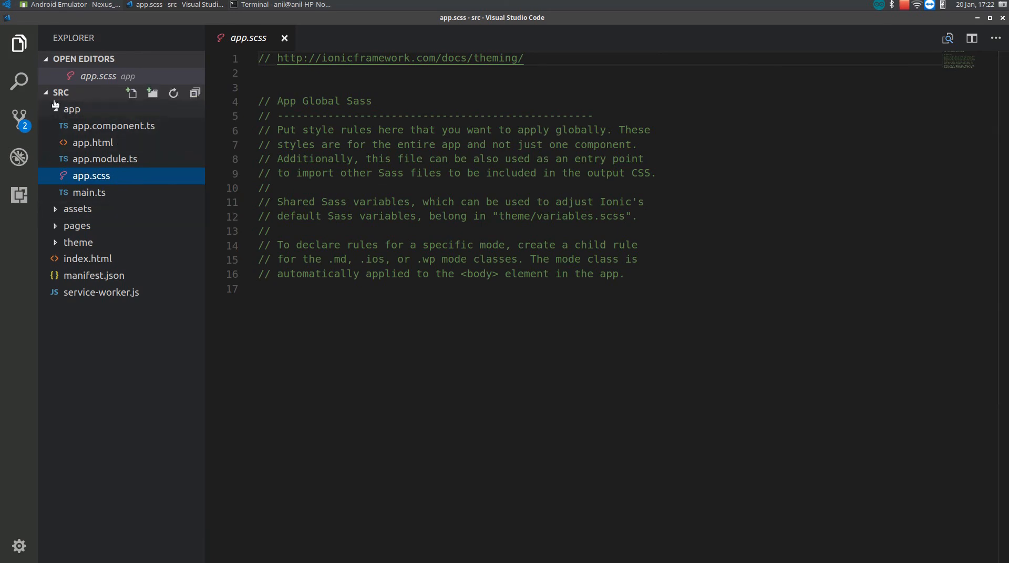
click(71, 109)
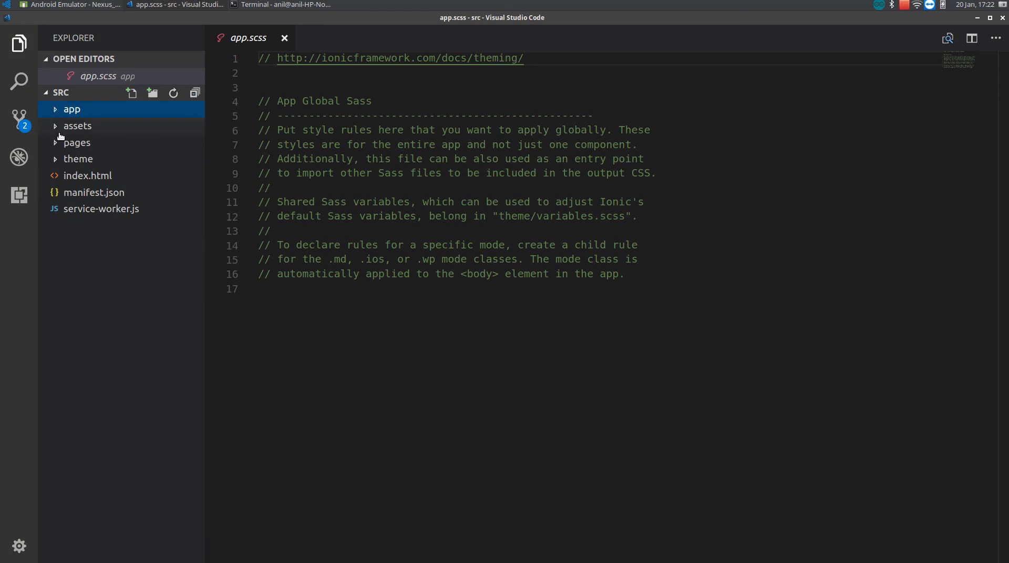
click(77, 142)
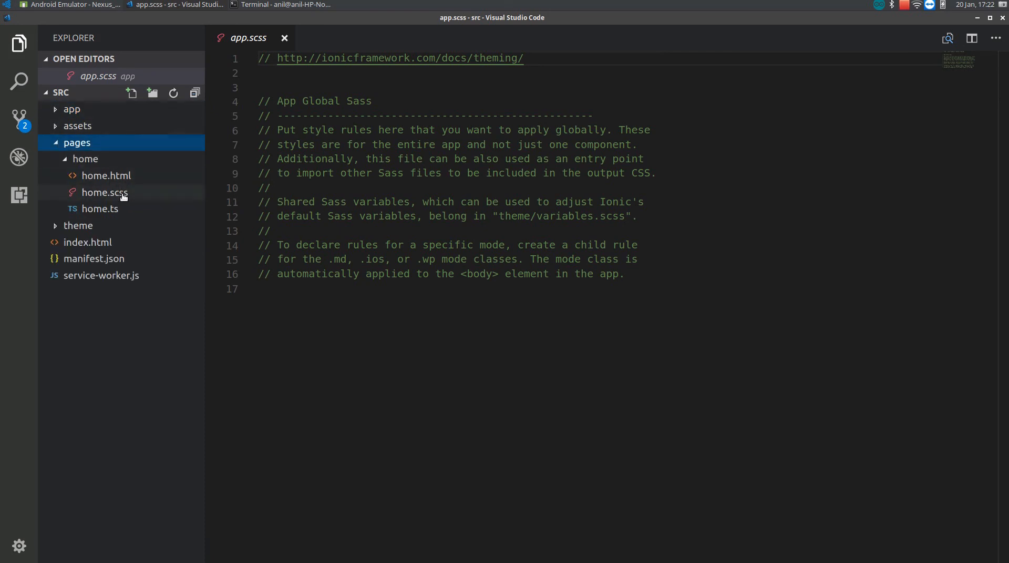
mouse_move(106, 175)
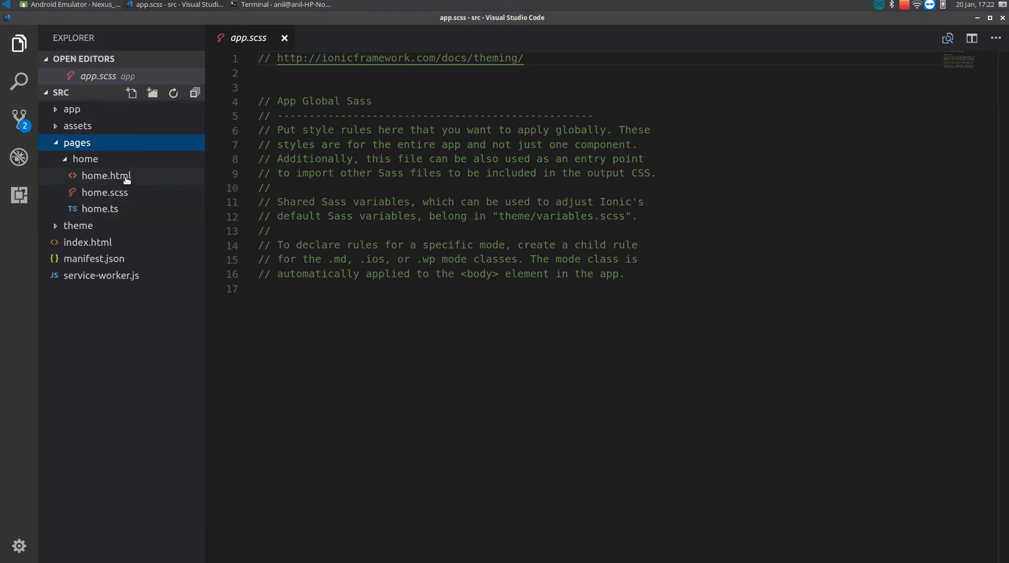
click(106, 175)
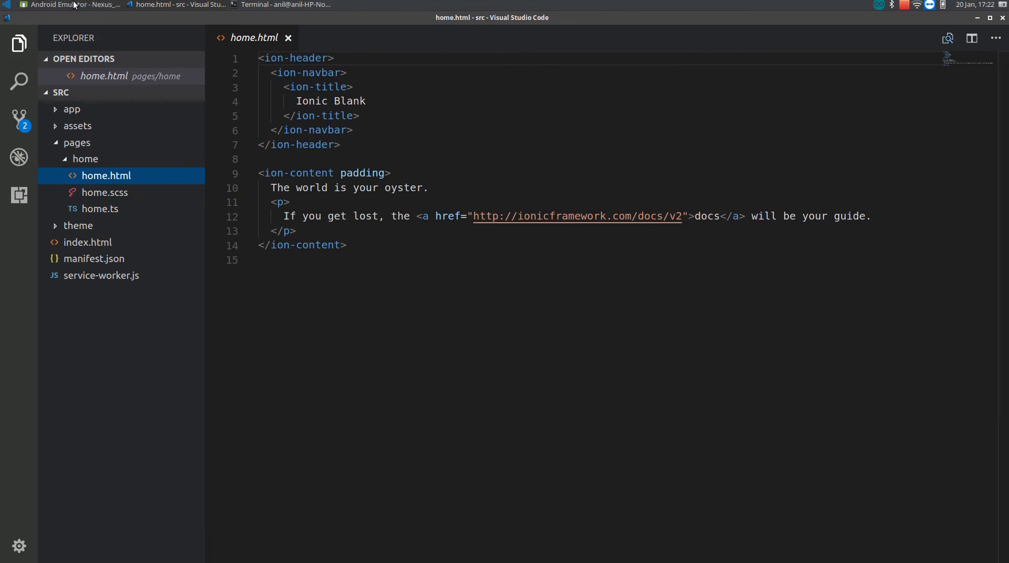
Step: Rewrite the home.html paragraph on line 12 to read 'this is awesome app'
click(71, 4)
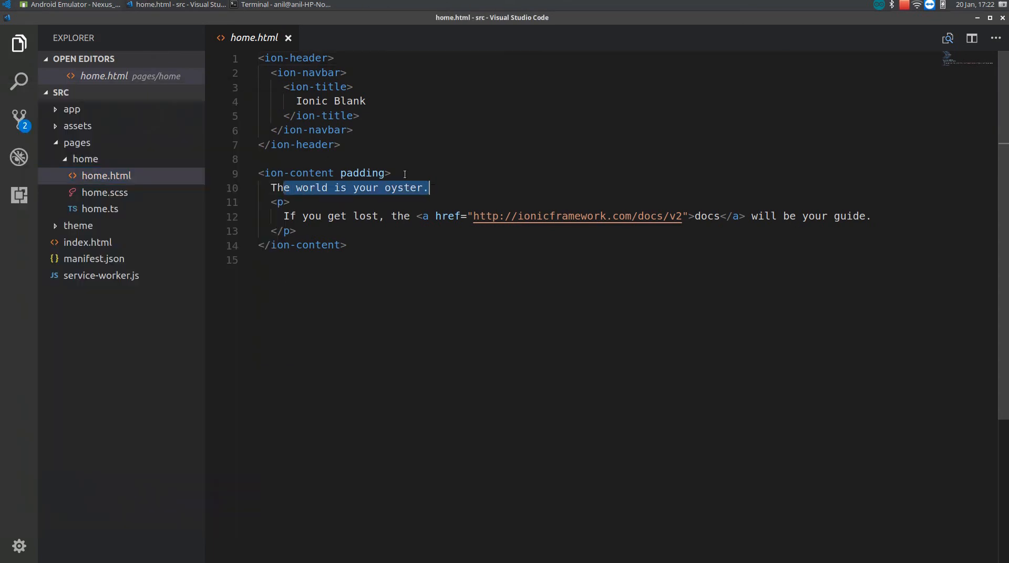
click(71, 5)
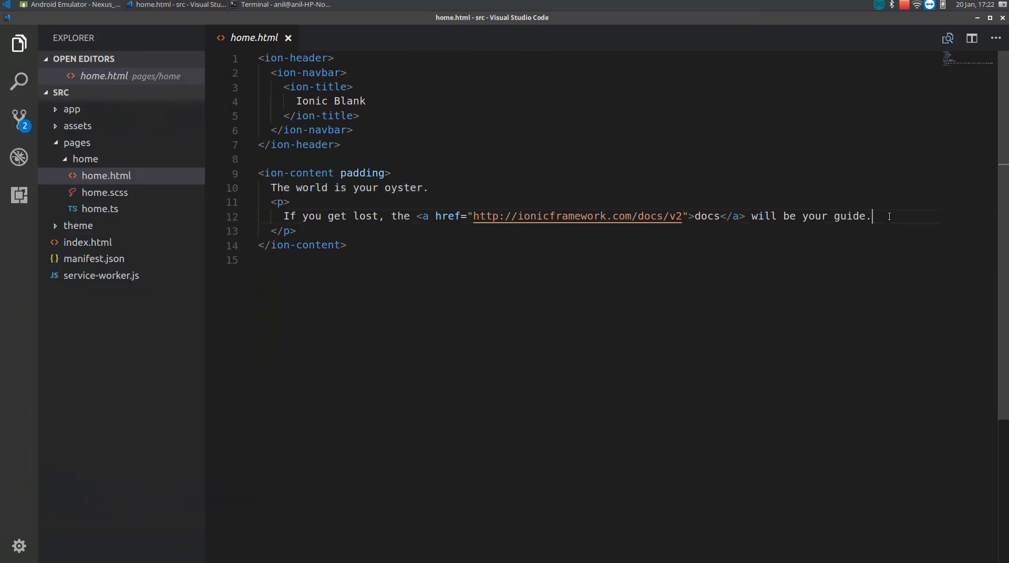
text(tH)
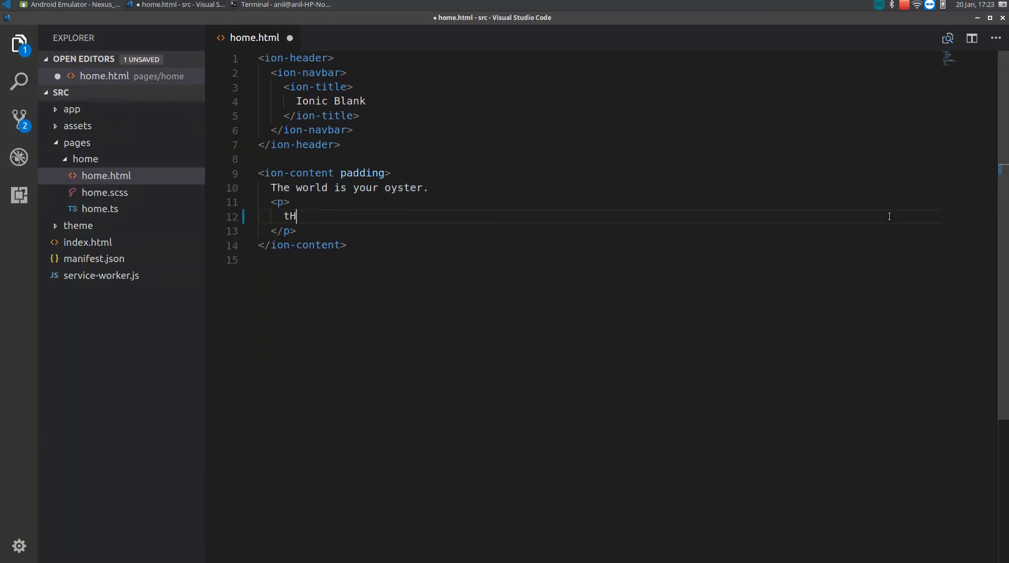
key(Backspace)
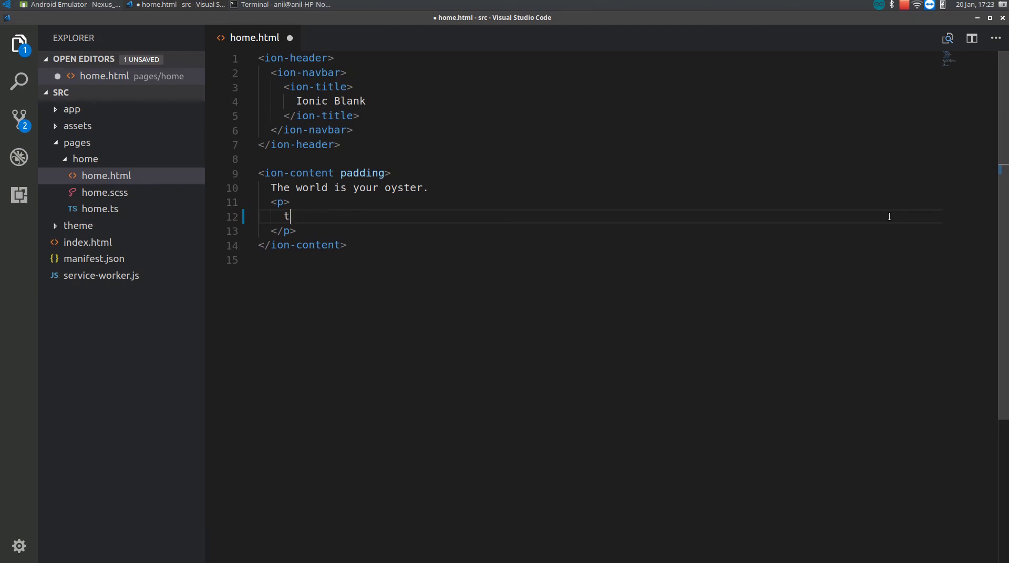
text(his i)
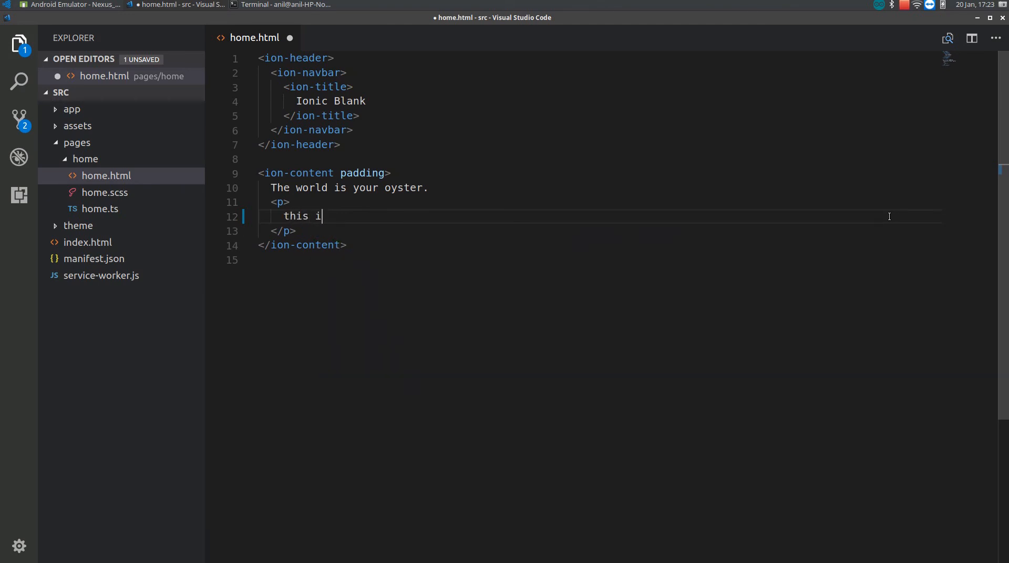
text(s aswe)
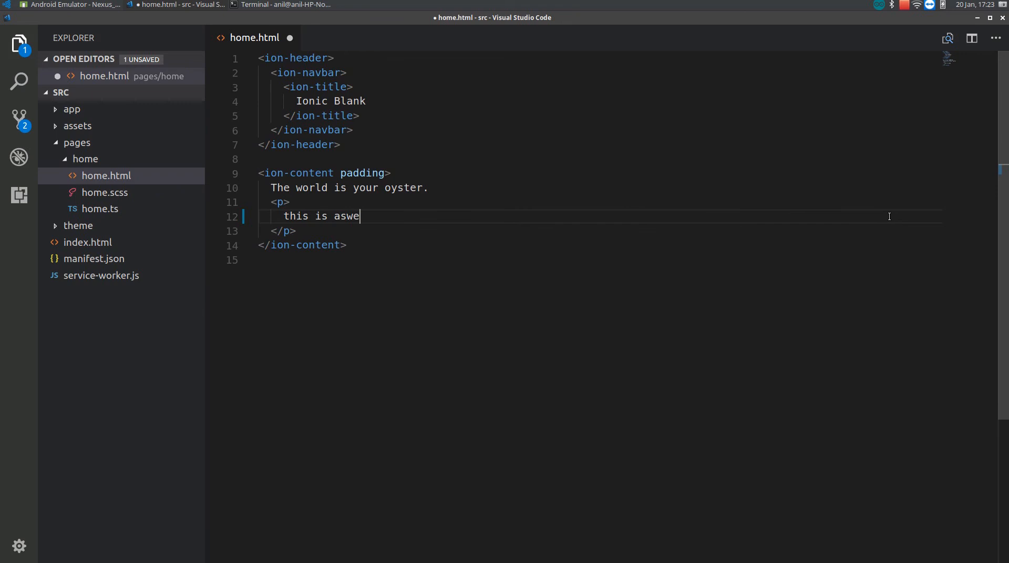
key(Backspace)
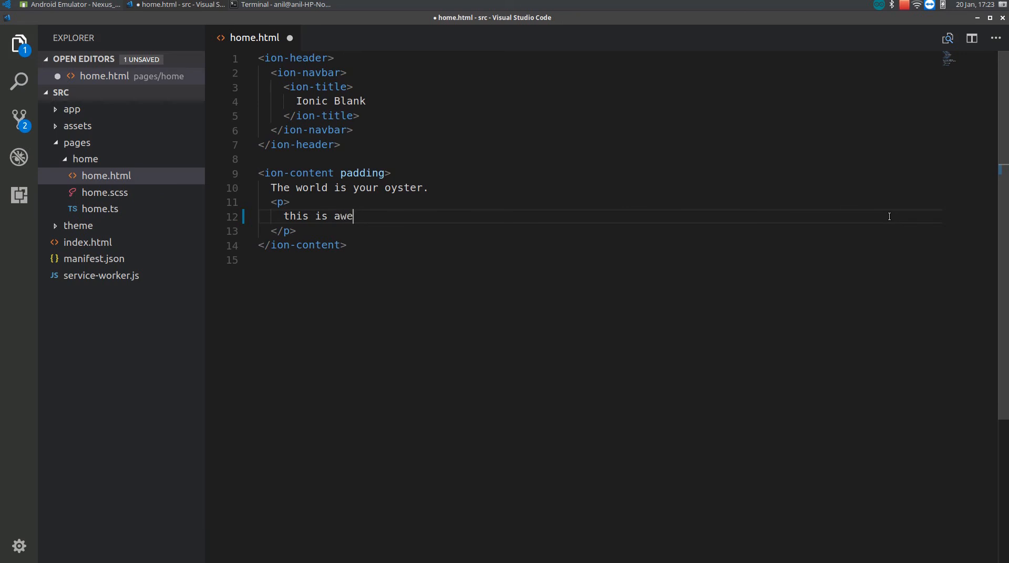
text(some app)
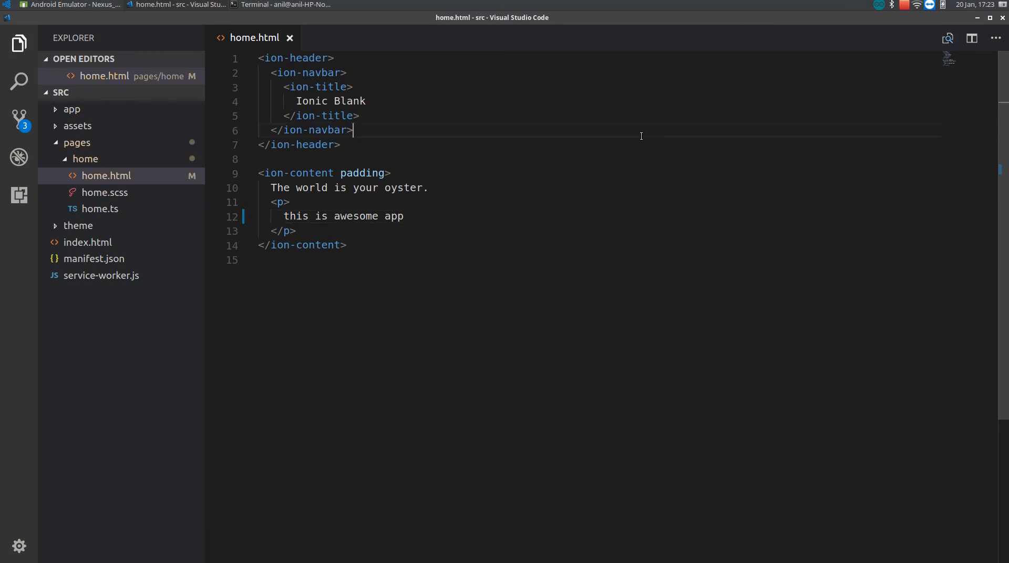
click(284, 5)
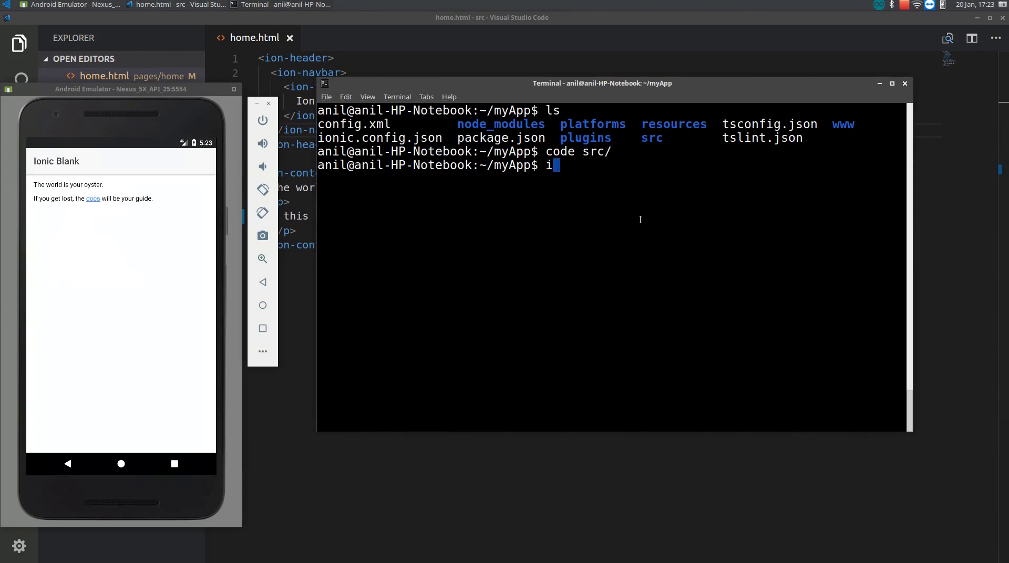
Step: Run 'ionic cordova run android -c' to launch the app on the emulator with console logging
text(onic run adnr)
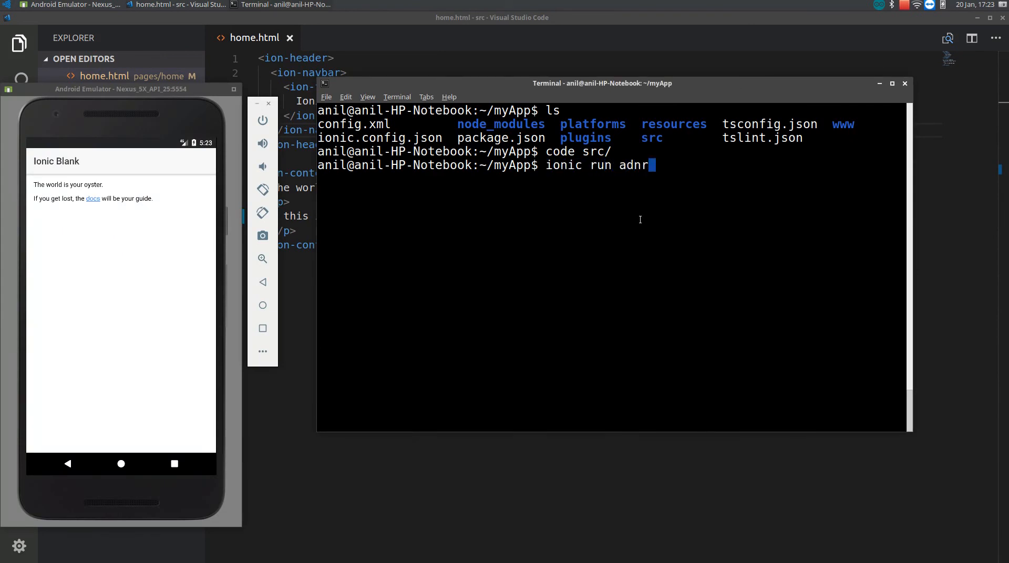
key(BackSpace)
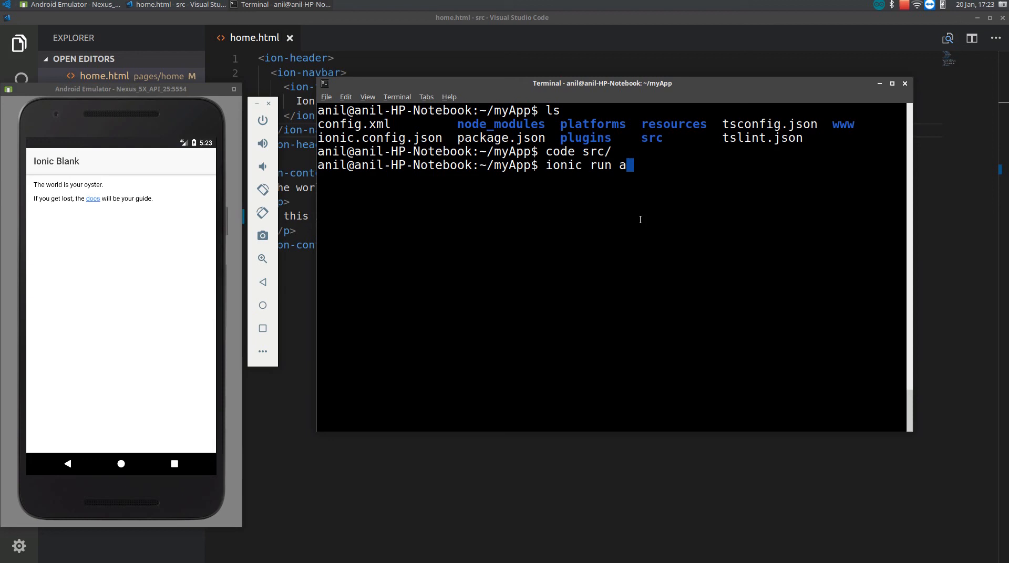
text(cordov)
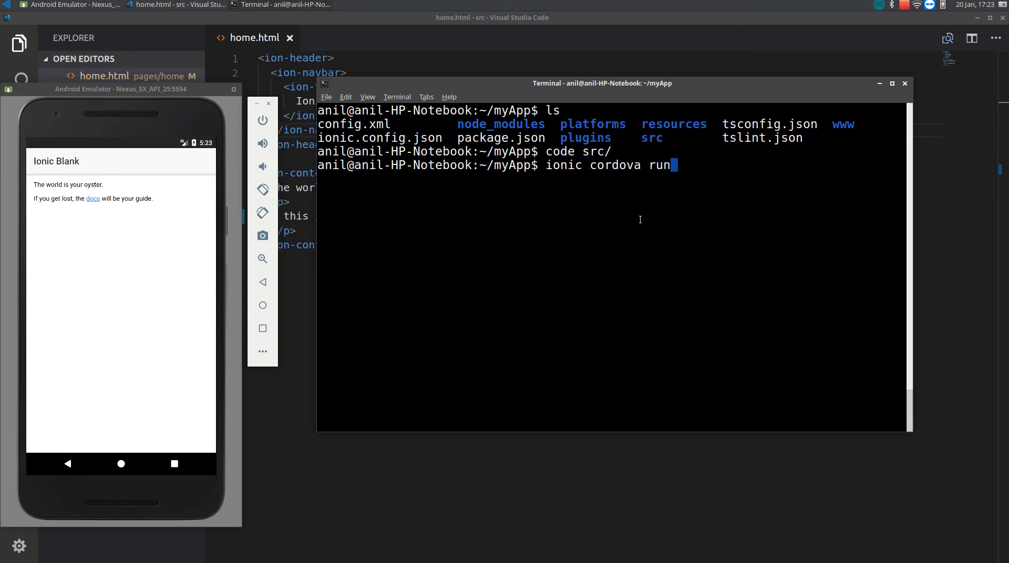
text(android)
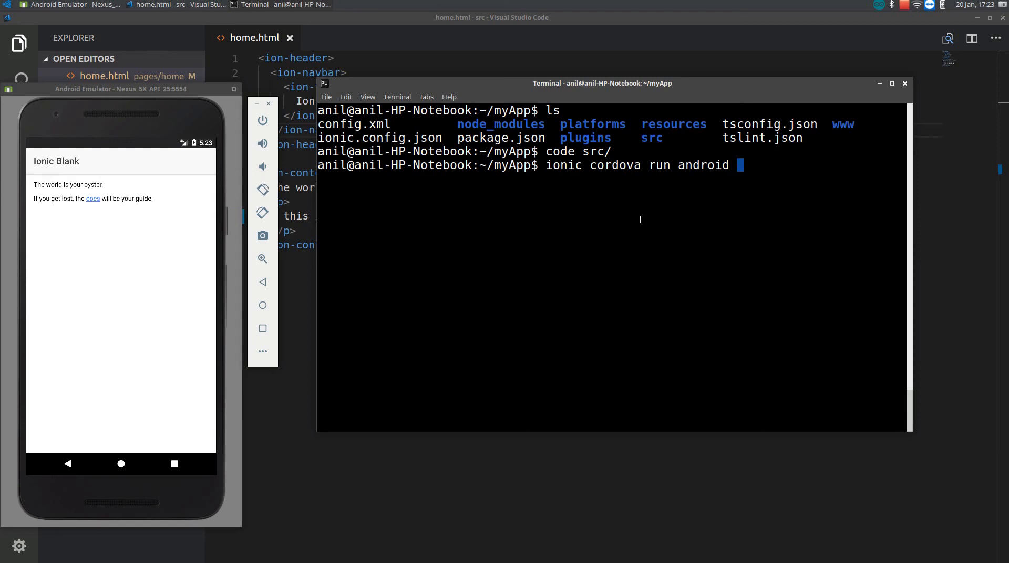
text(-)
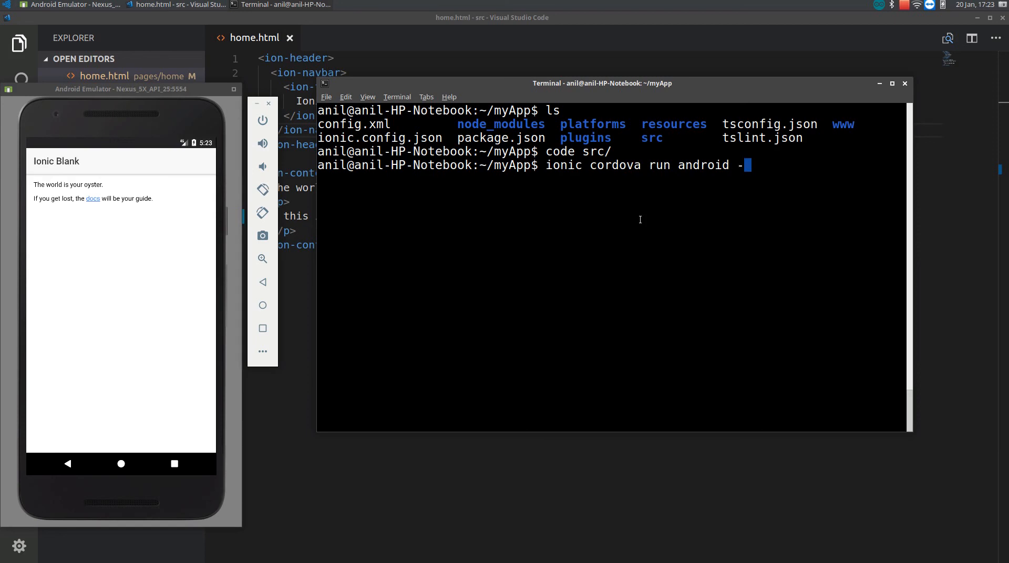
text(c)
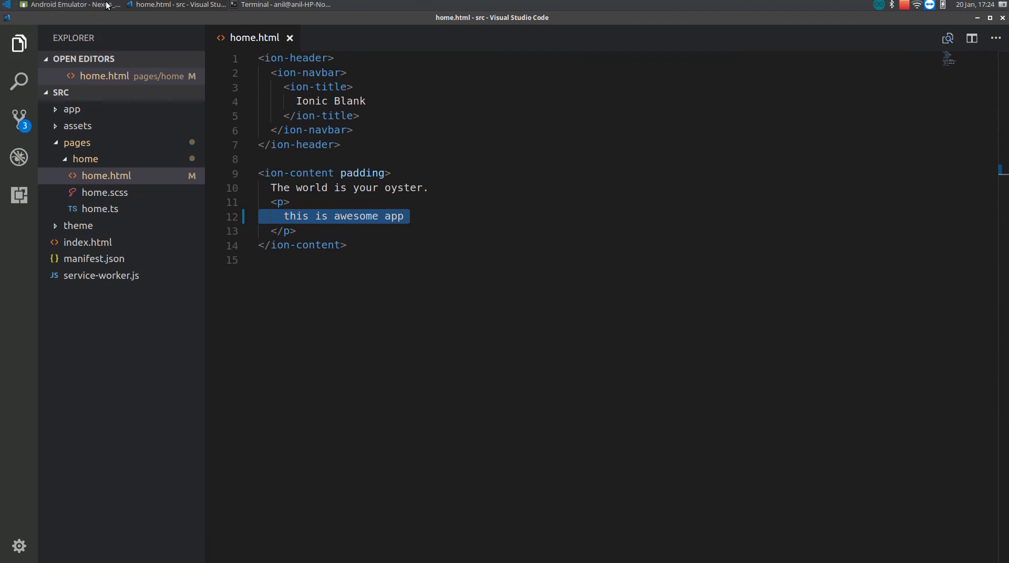
Step: Replace the opening line 'The world is your oyster.' on line 10 with 'Hi there'
click(404, 217)
text(Hi th)
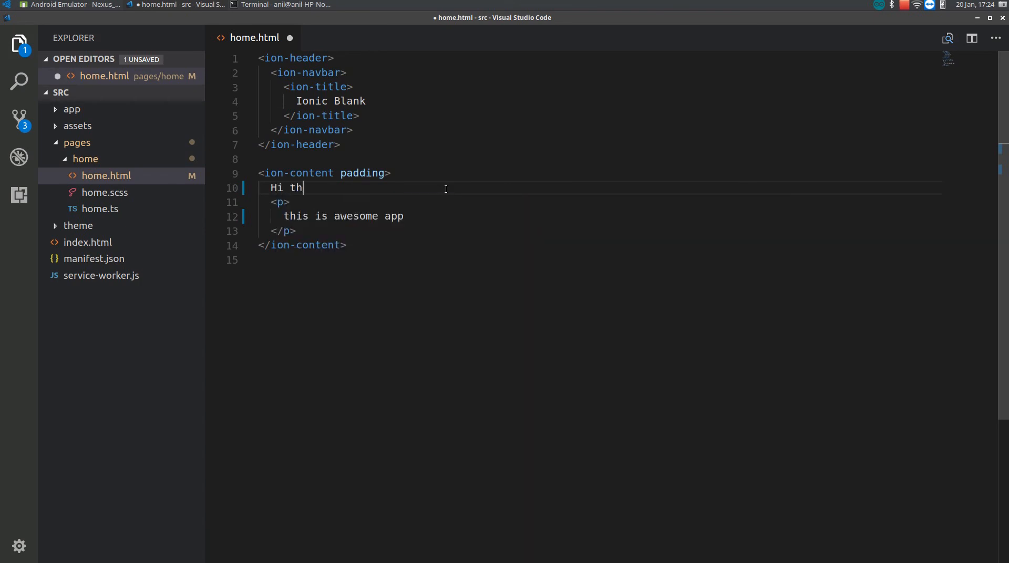
text(ere)
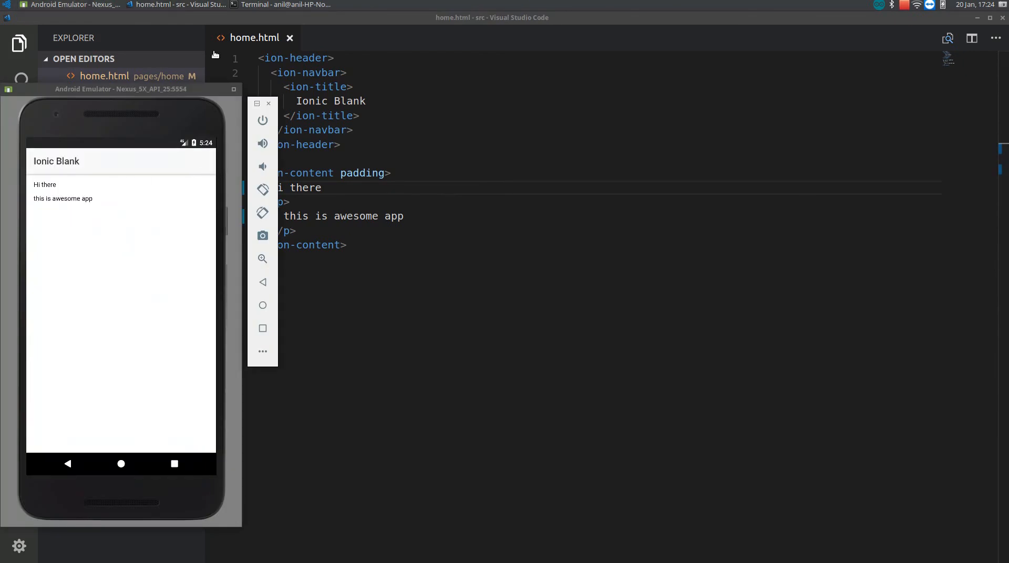
Step: View the terminal's live-reload build log while the emulator shows 'Hi there'
click(281, 6)
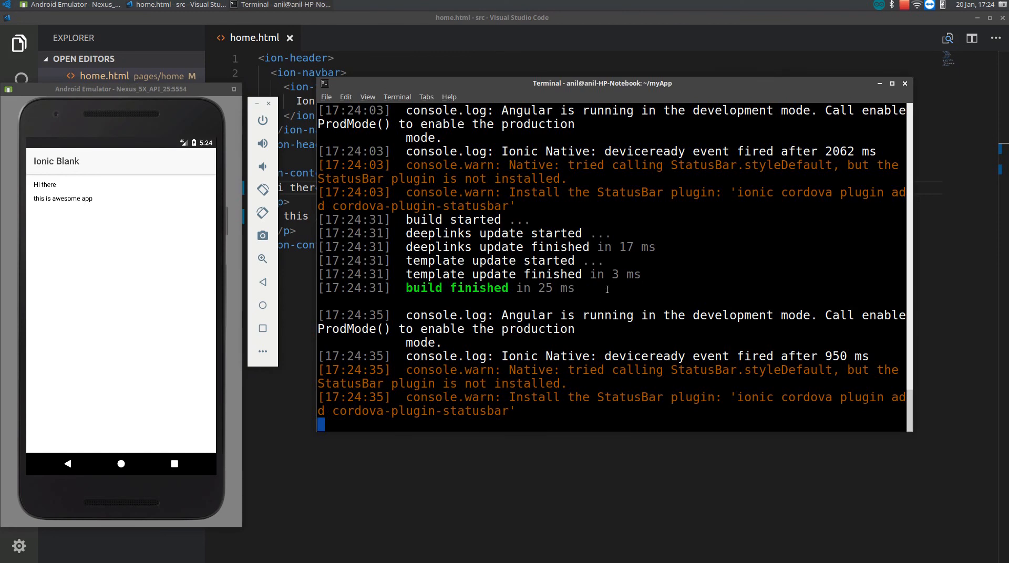
mouse_move(879, 25)
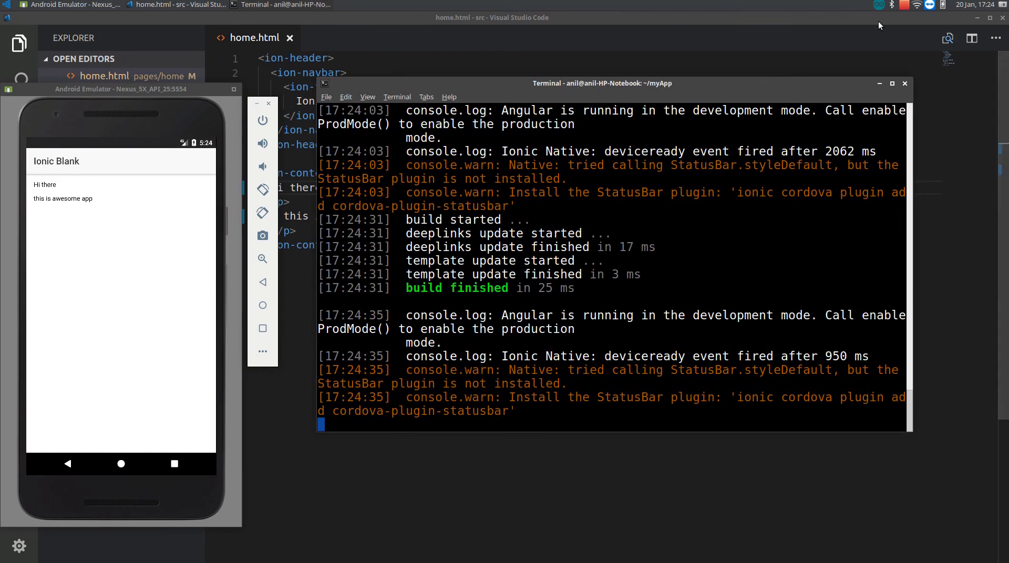